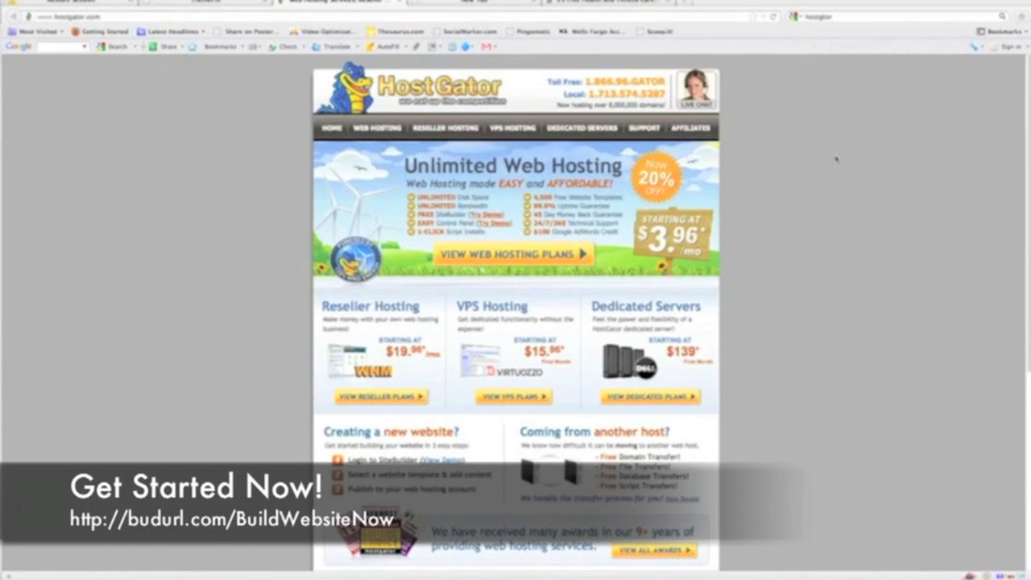
mouse_move(567, 242)
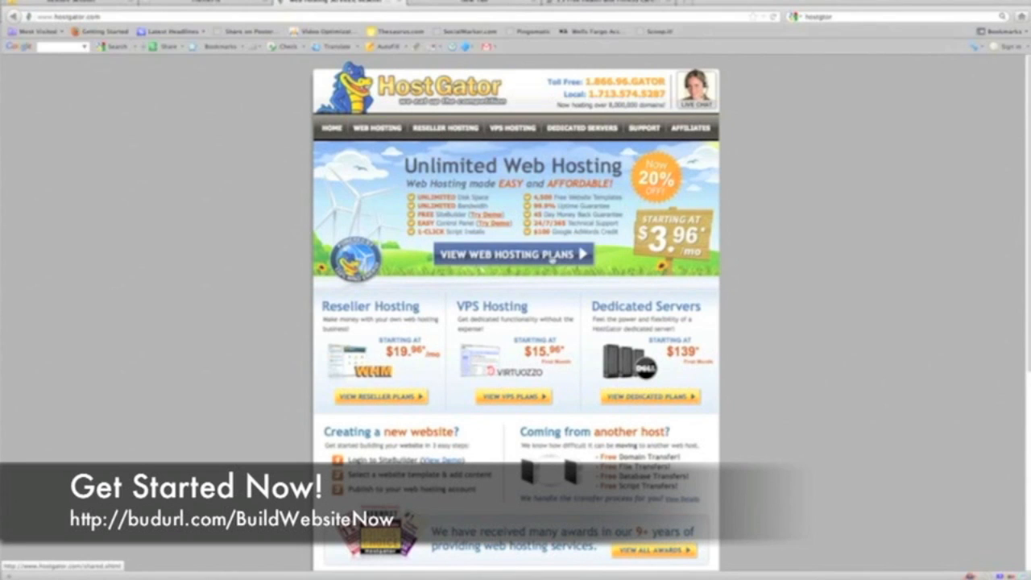
- Bring up the shared web hosting plans page listing Hatchling, Baby and Business
click(507, 255)
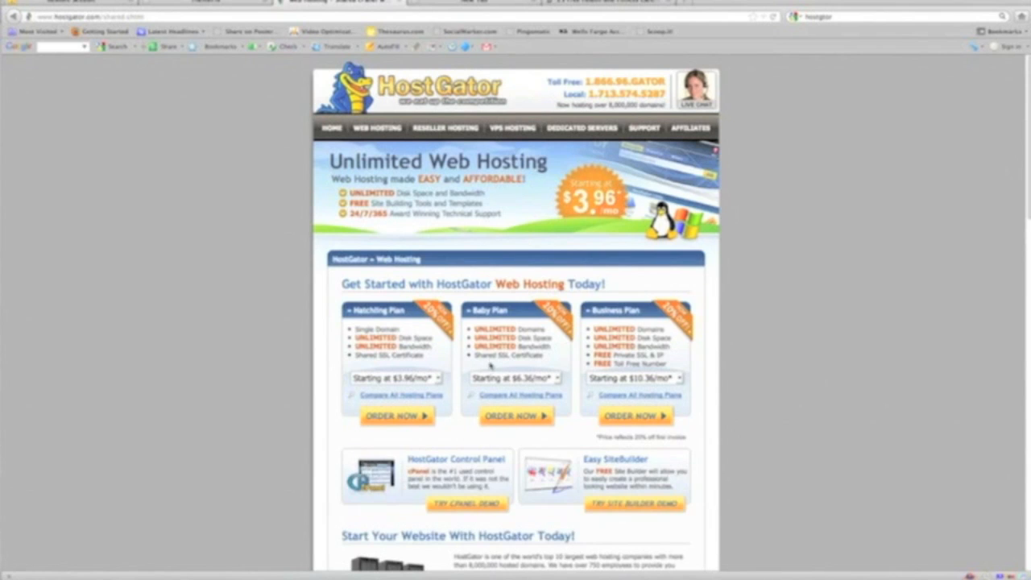
mouse_move(502, 396)
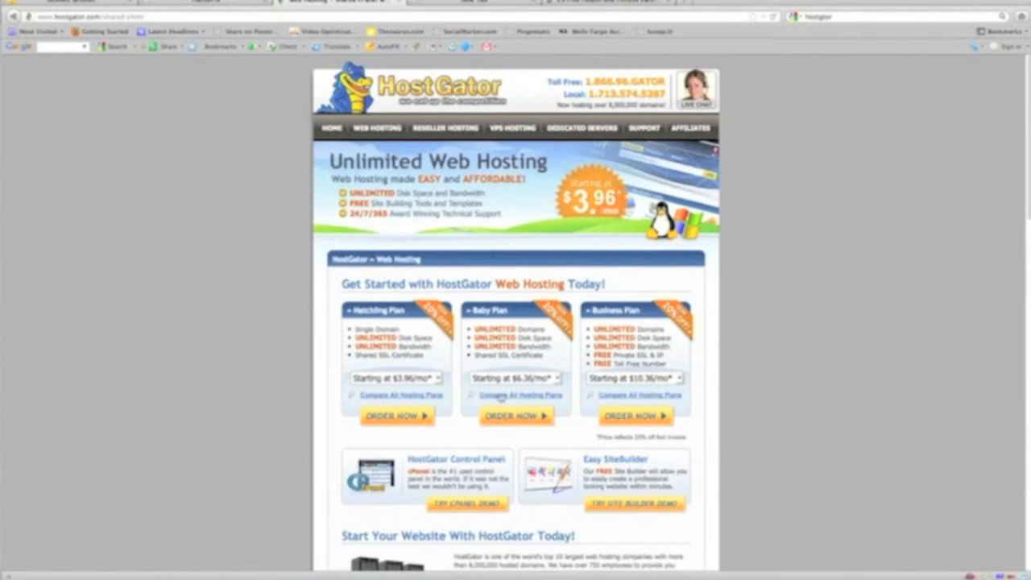
mouse_move(538, 334)
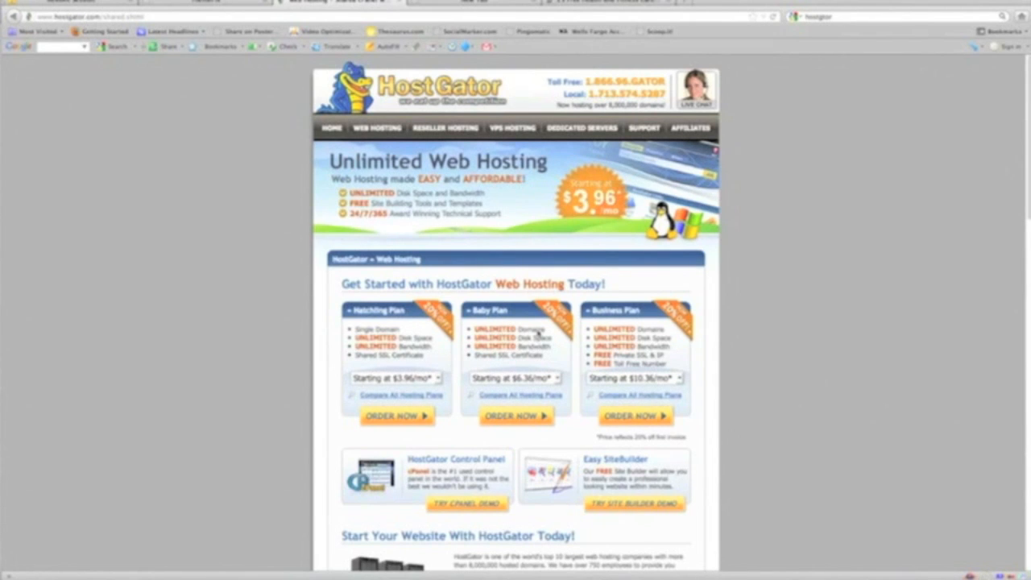
mouse_move(515, 416)
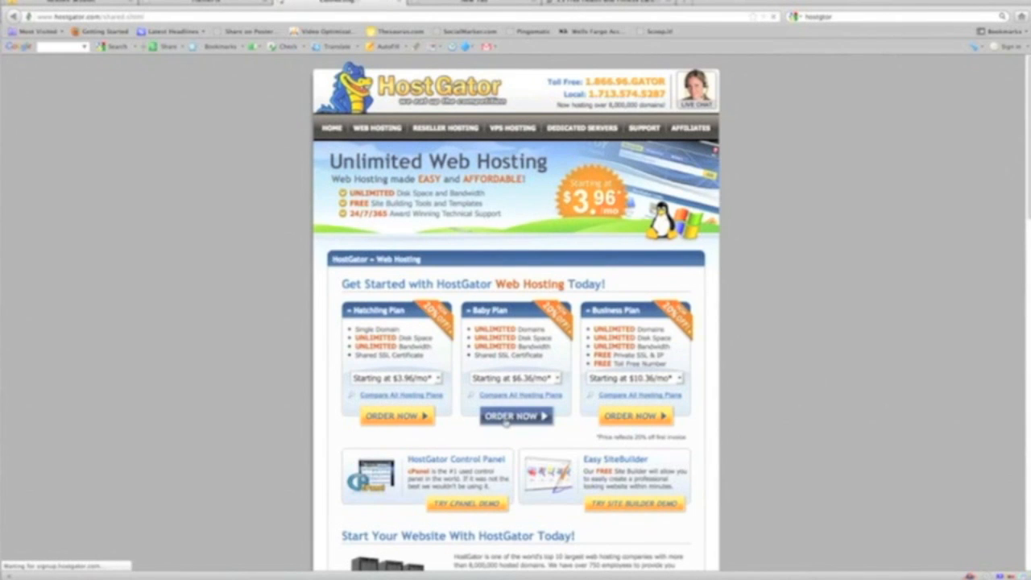
- Order the Baby plan with a new domain name and chosen extension, continuing to billing
click(515, 415)
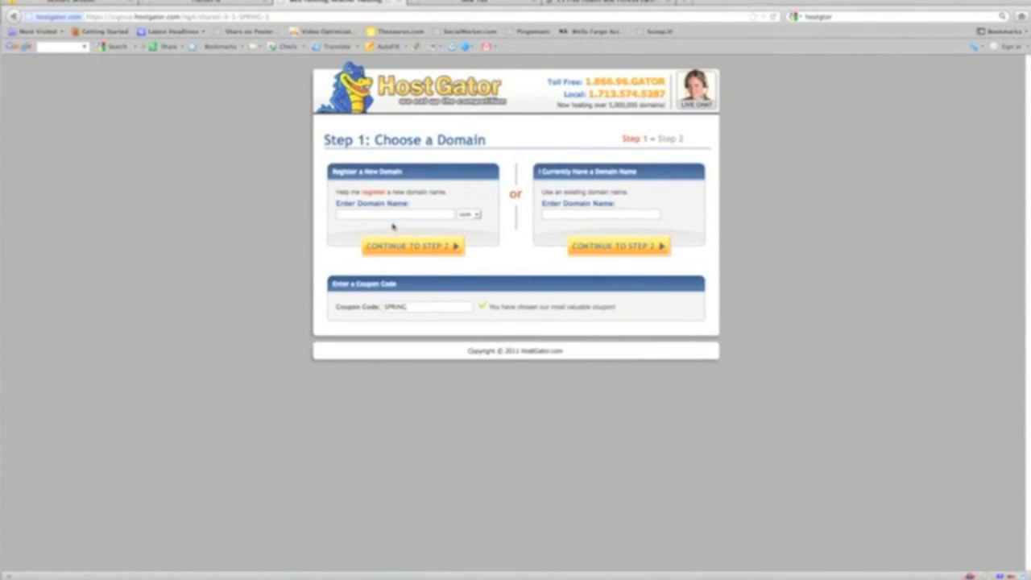
click(395, 214)
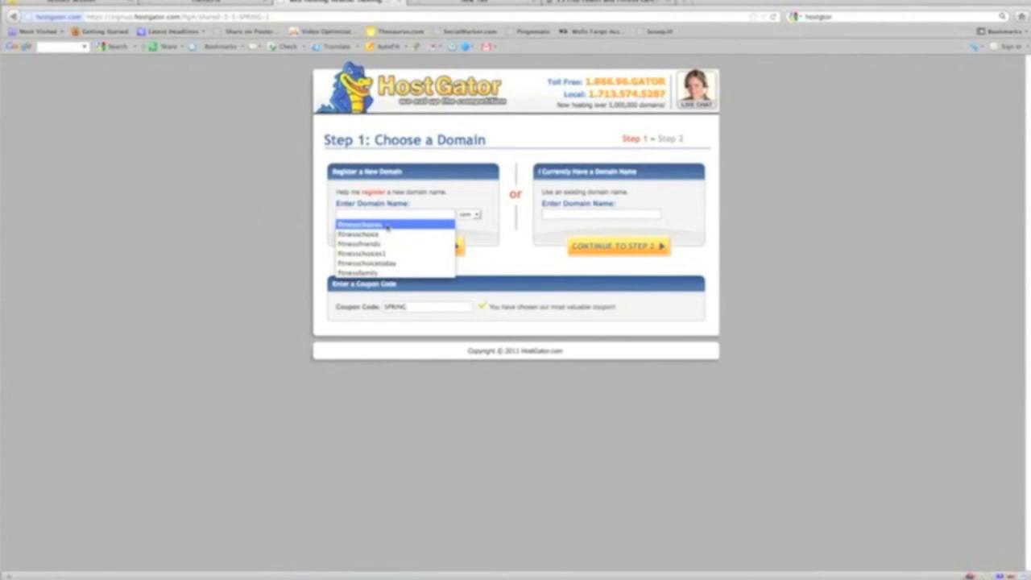
click(367, 224)
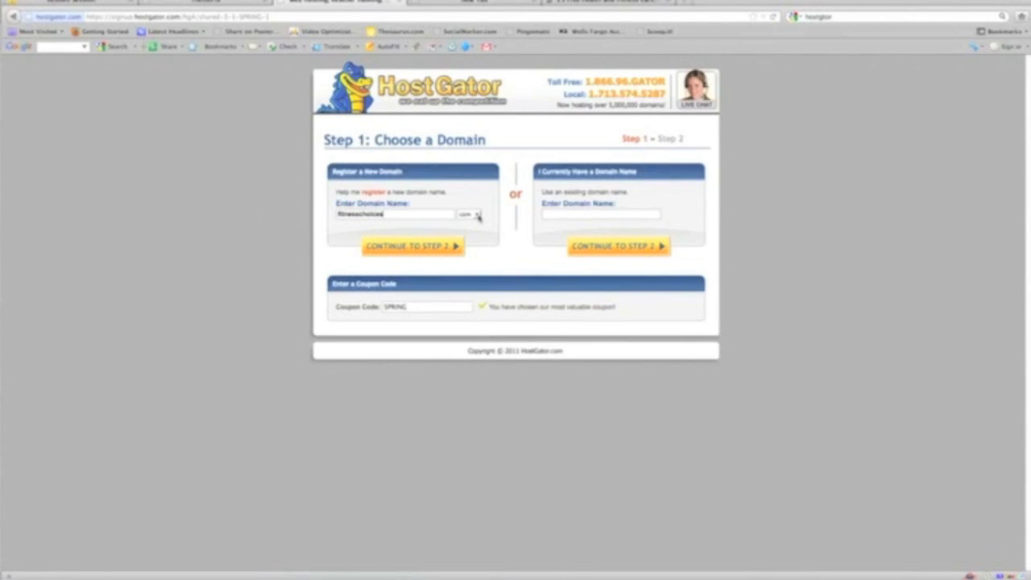
click(473, 214)
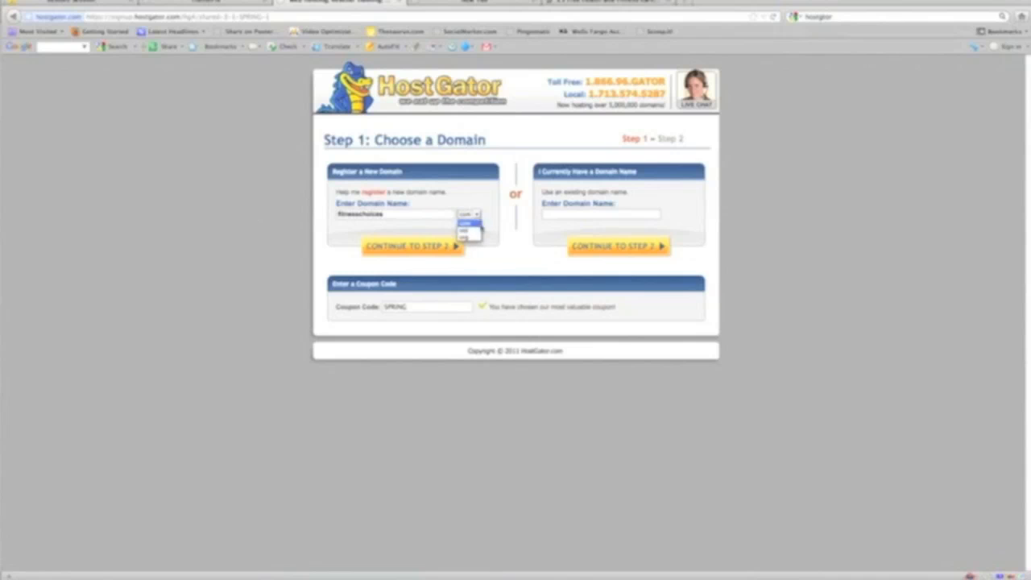
click(464, 230)
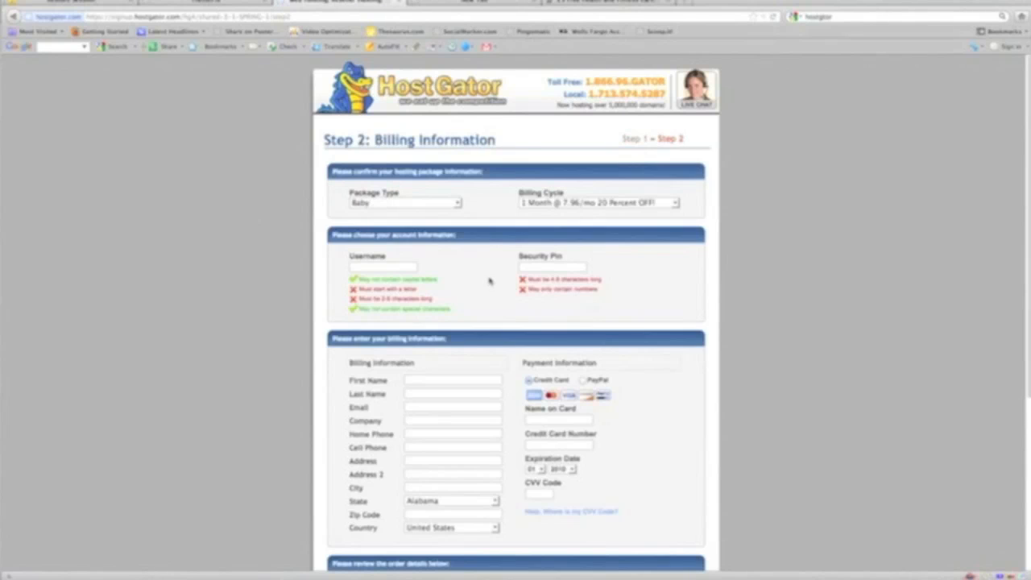
scroll(down, 3)
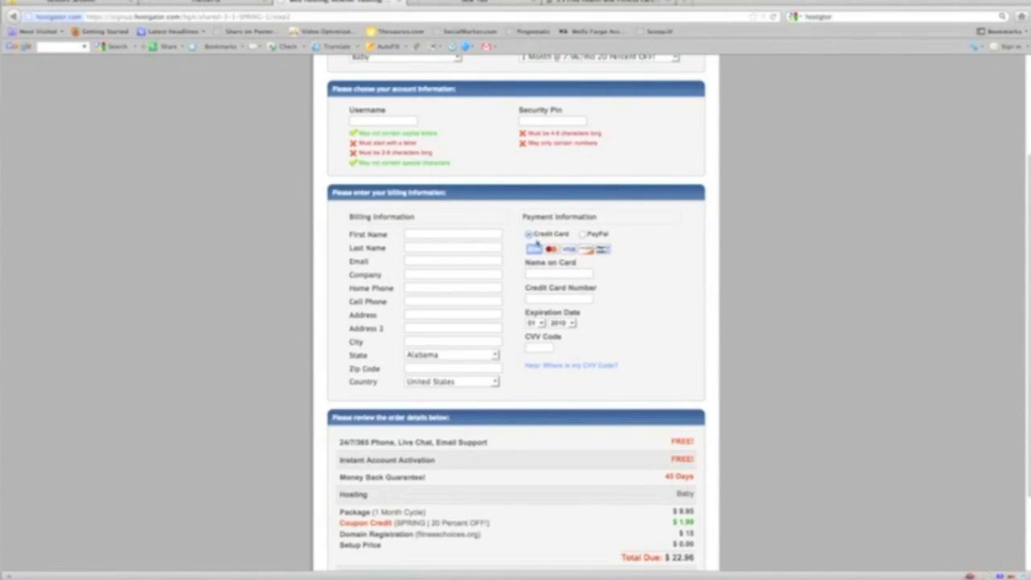
scroll(up, 3)
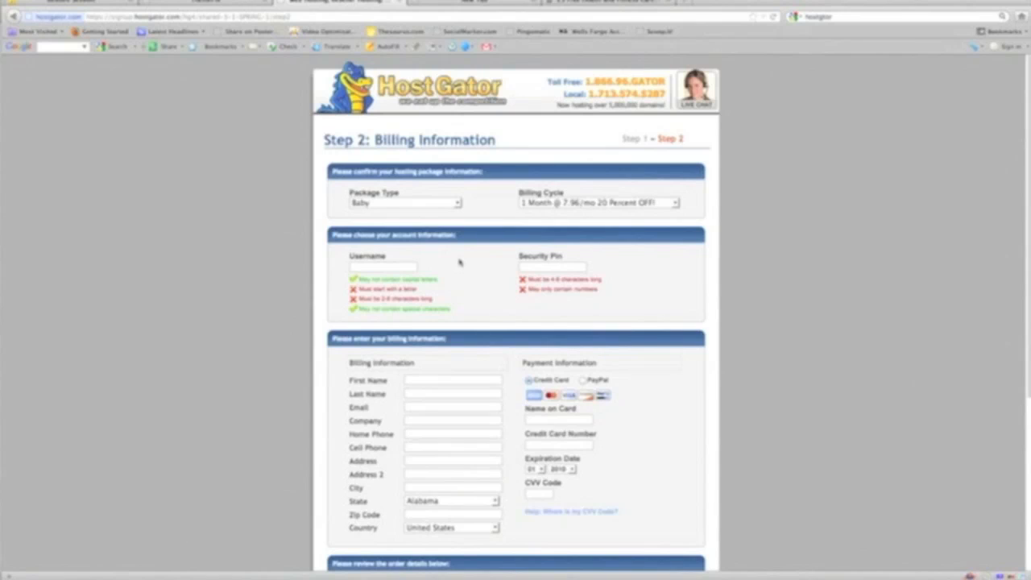
mouse_move(468, 262)
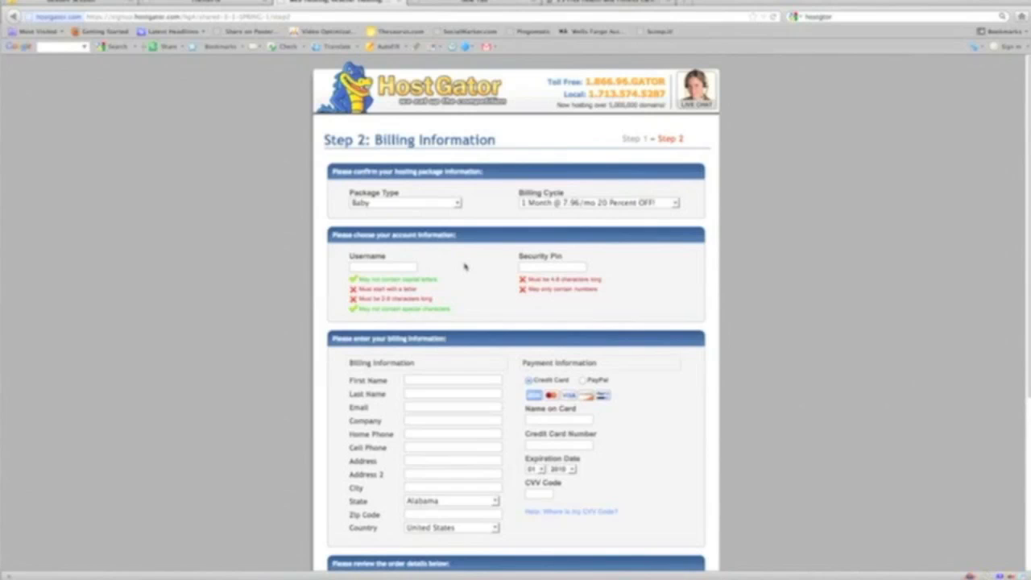
mouse_move(615, 160)
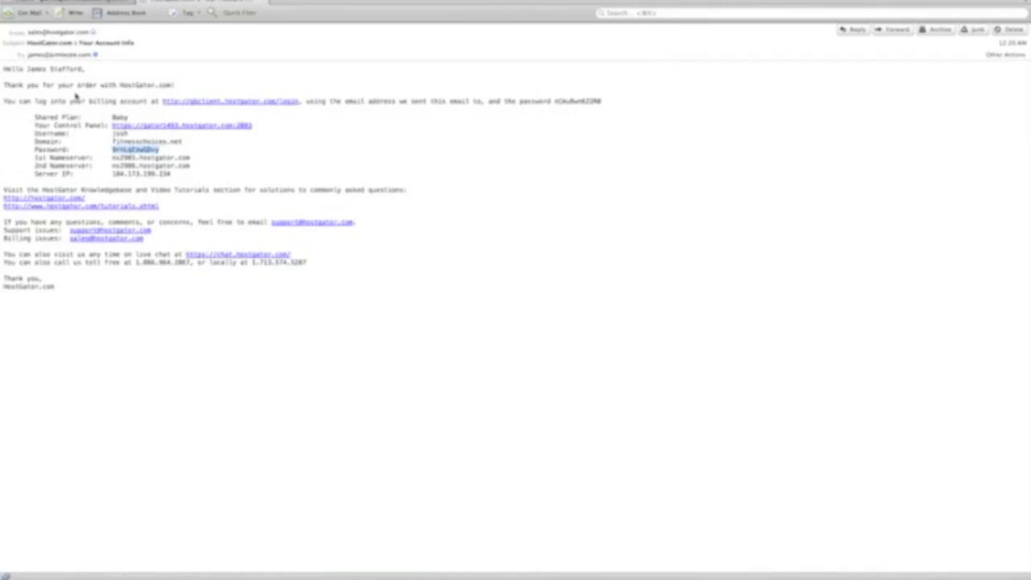
mouse_move(106, 112)
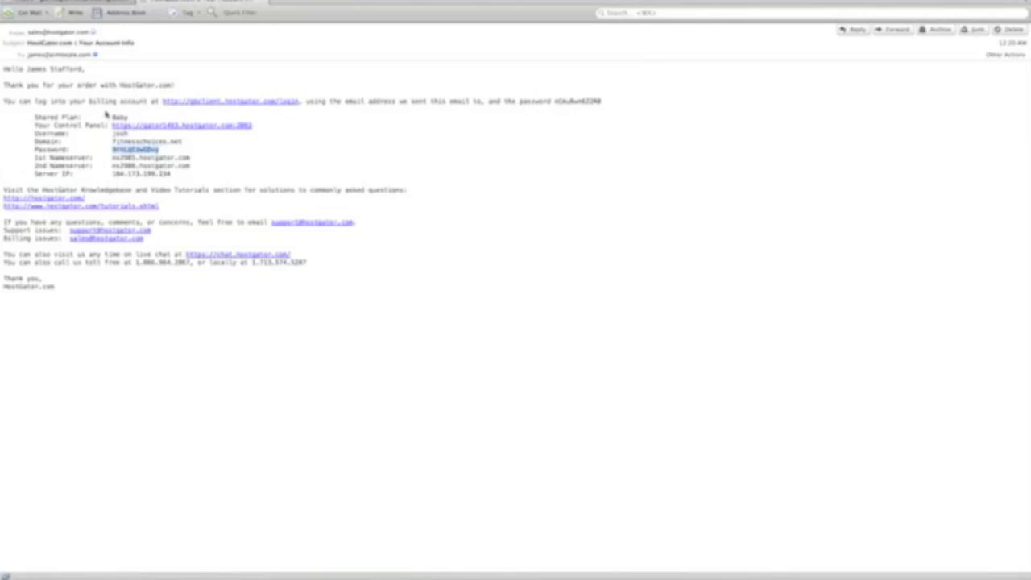
mouse_move(169, 128)
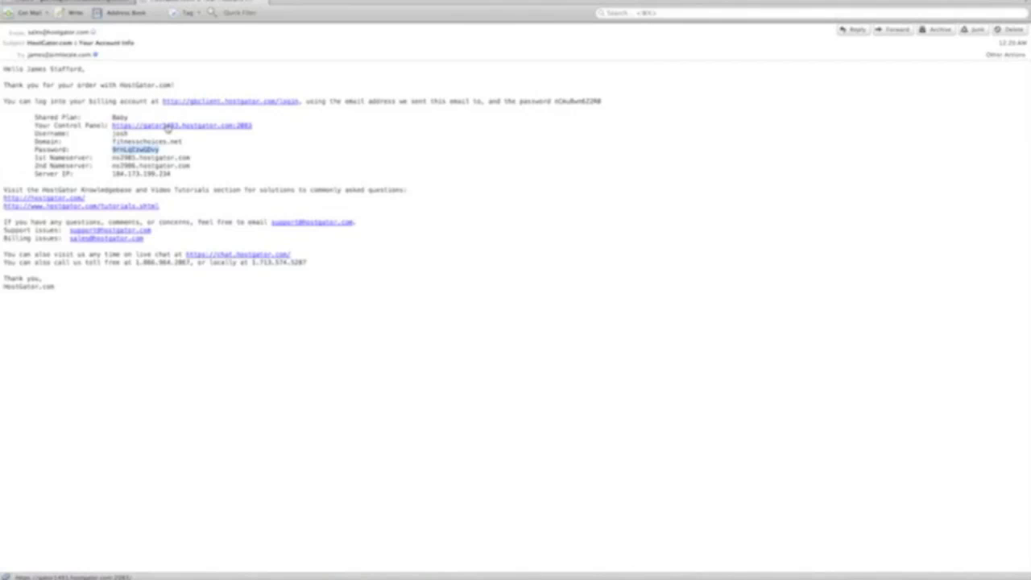
mouse_move(197, 135)
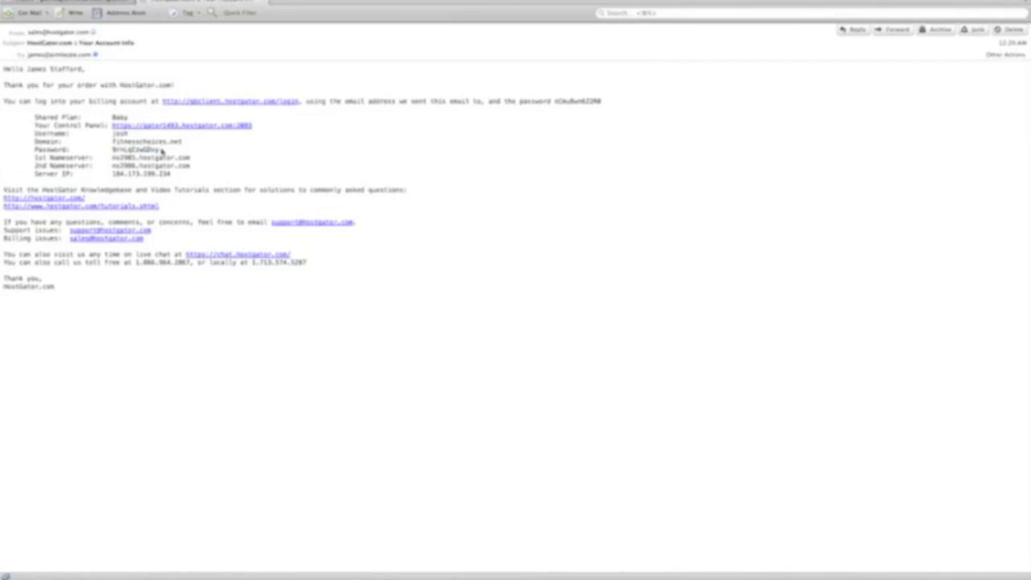
- Select the cPanel password in the 'Your Account Info' email for copying
double_click(135, 150)
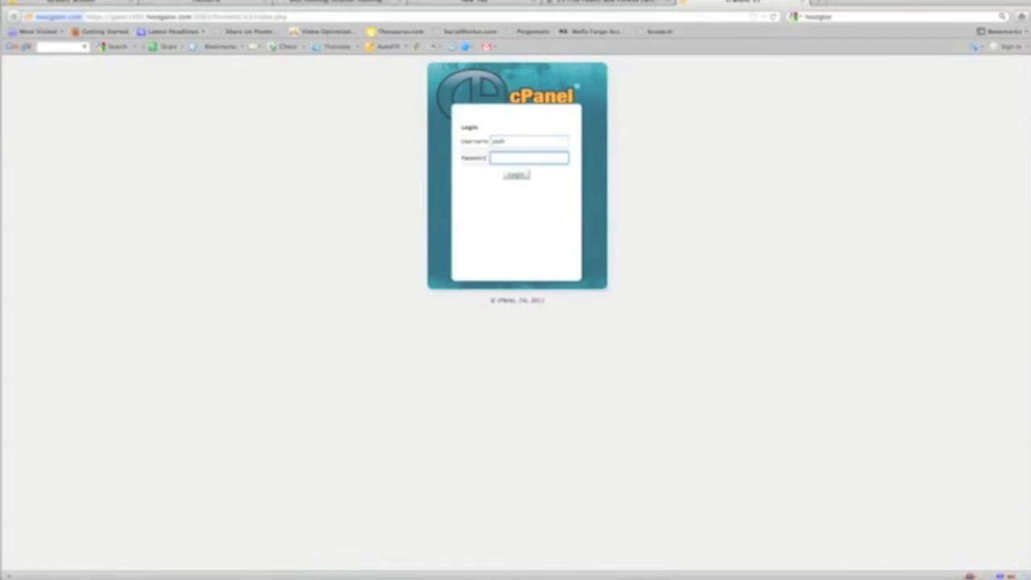
- Log into cPanel with the password and scroll to the Software/Services section
text(password)
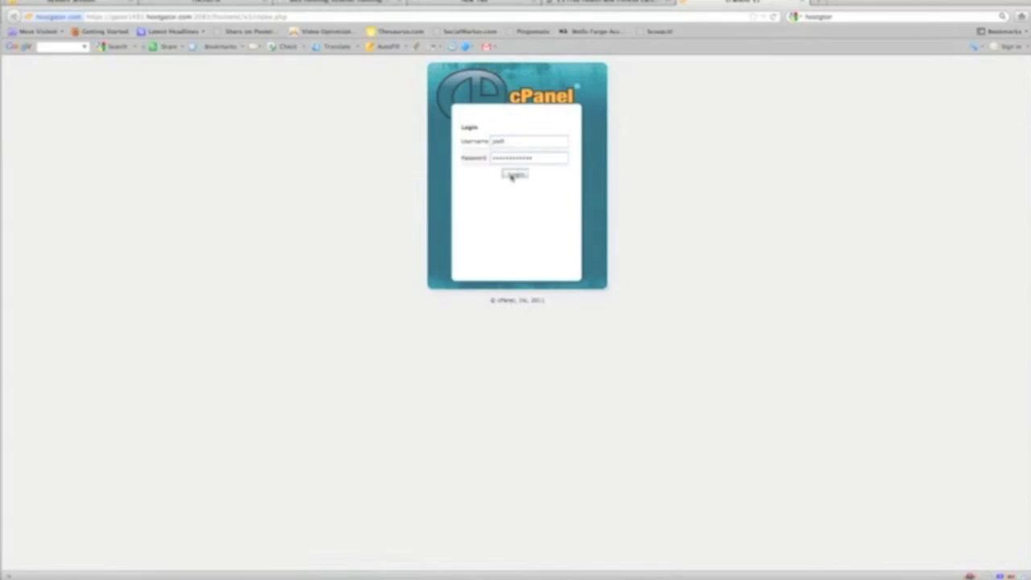
click(515, 174)
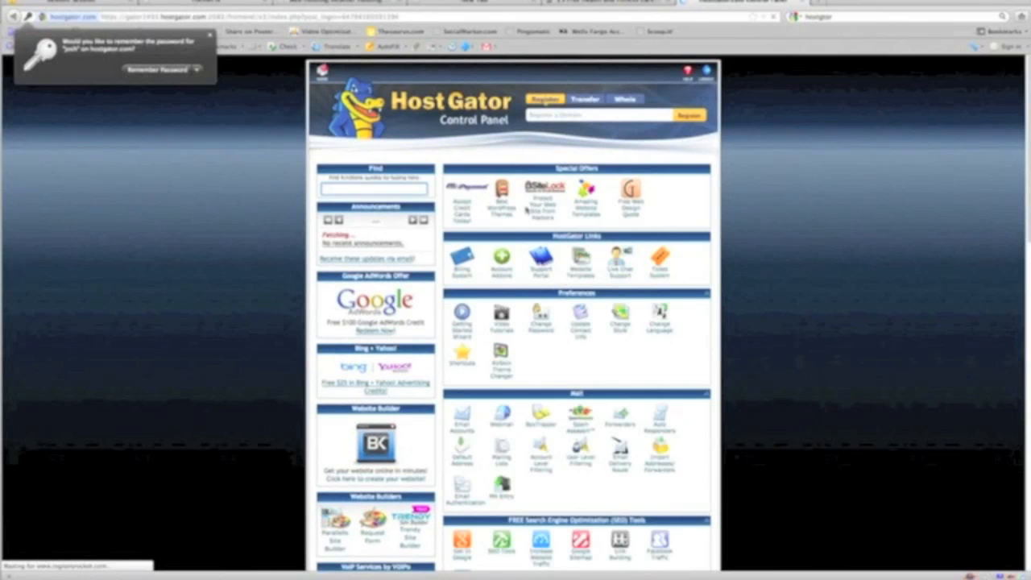
mouse_move(749, 254)
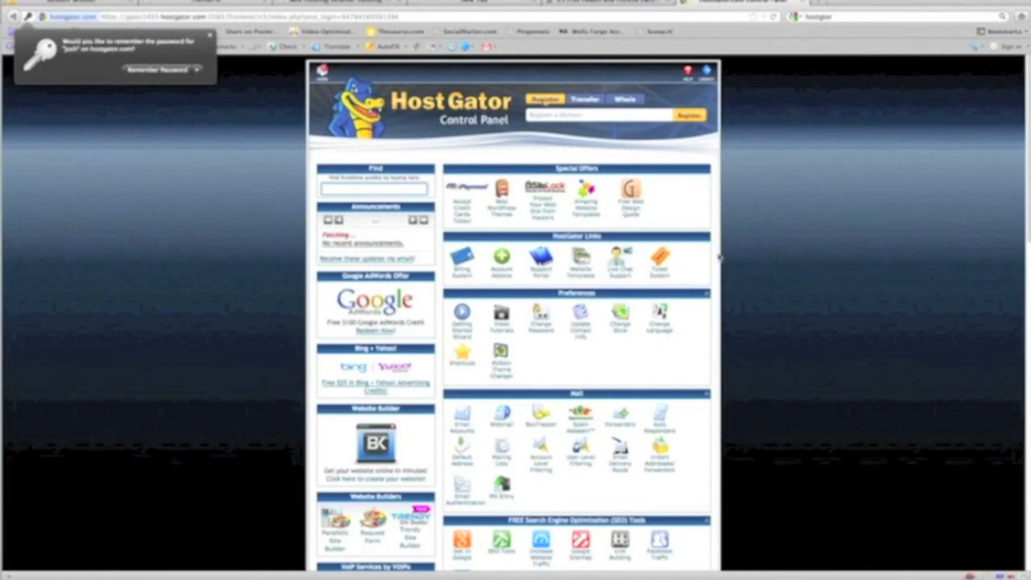
scroll(down, 3)
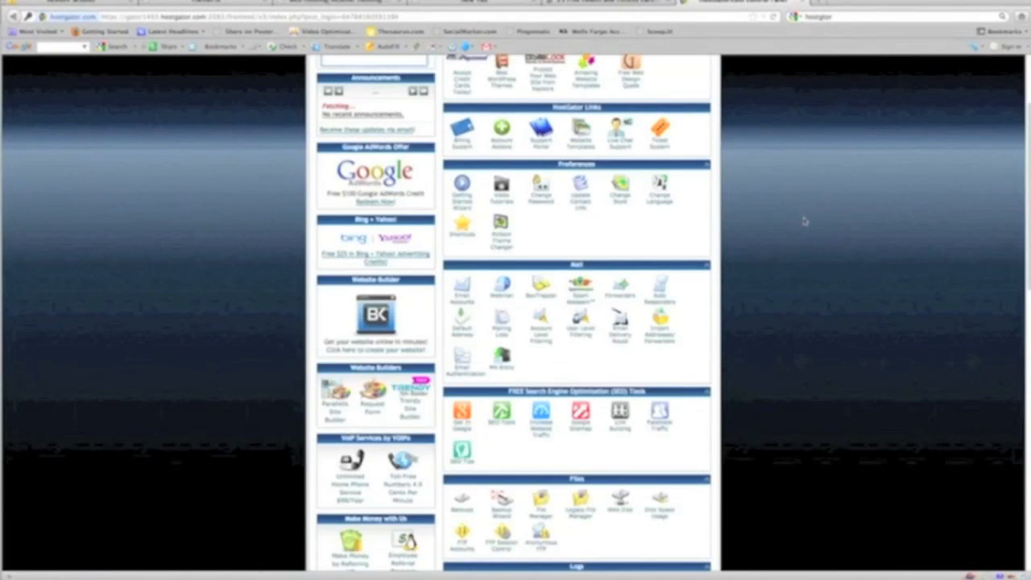
scroll(up, 3)
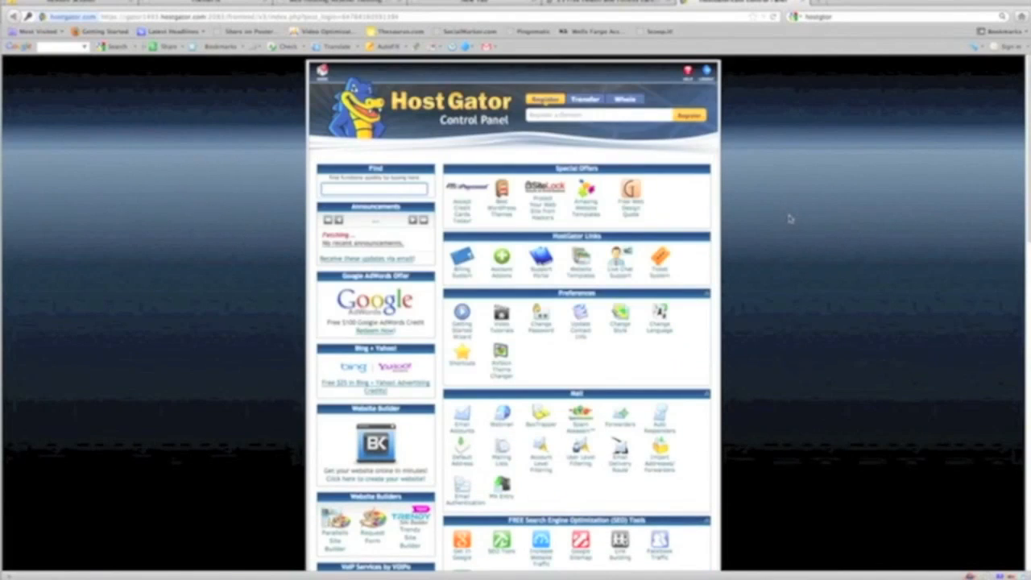
scroll(down, 3)
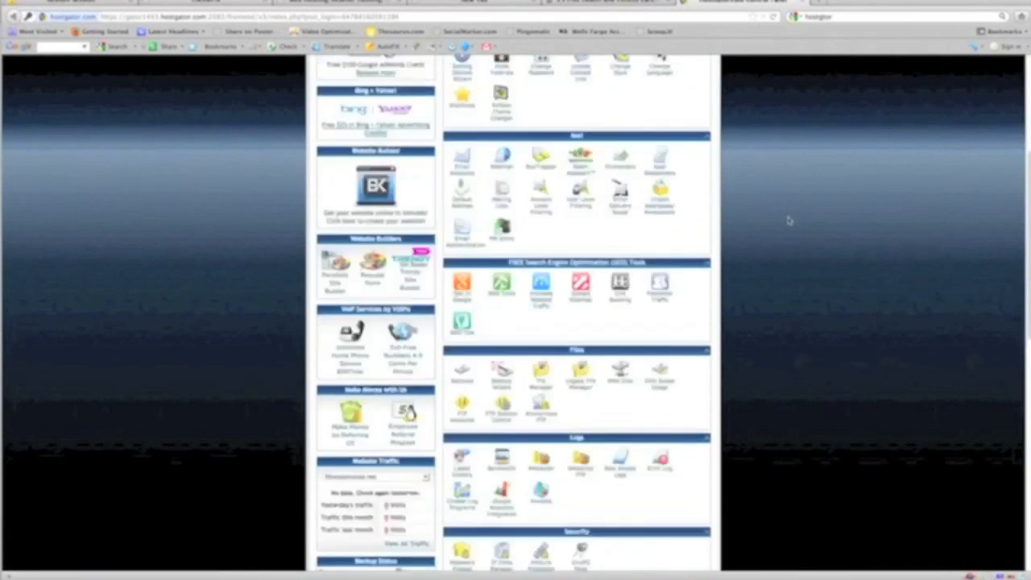
scroll(down, 3)
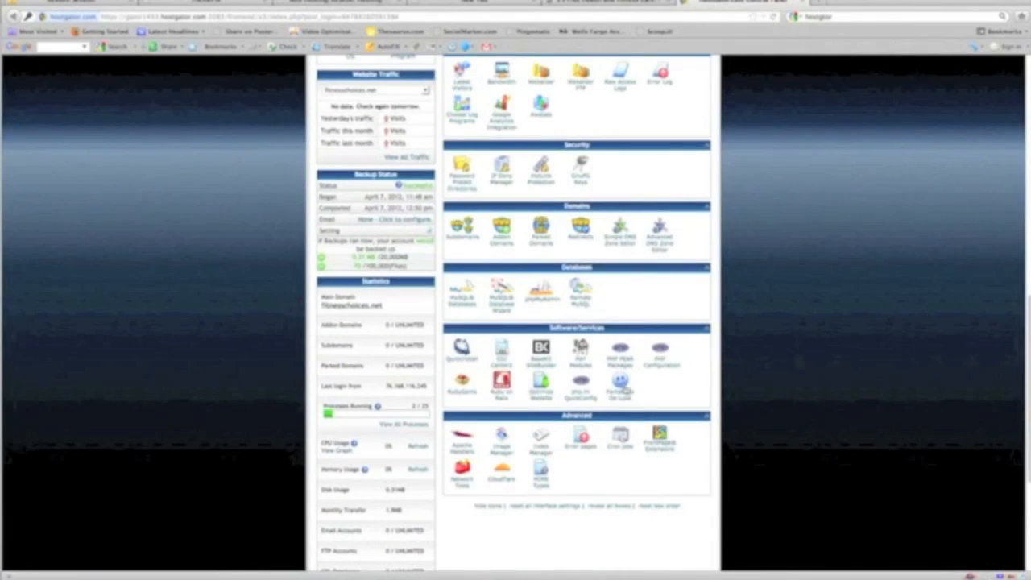
mouse_move(576, 328)
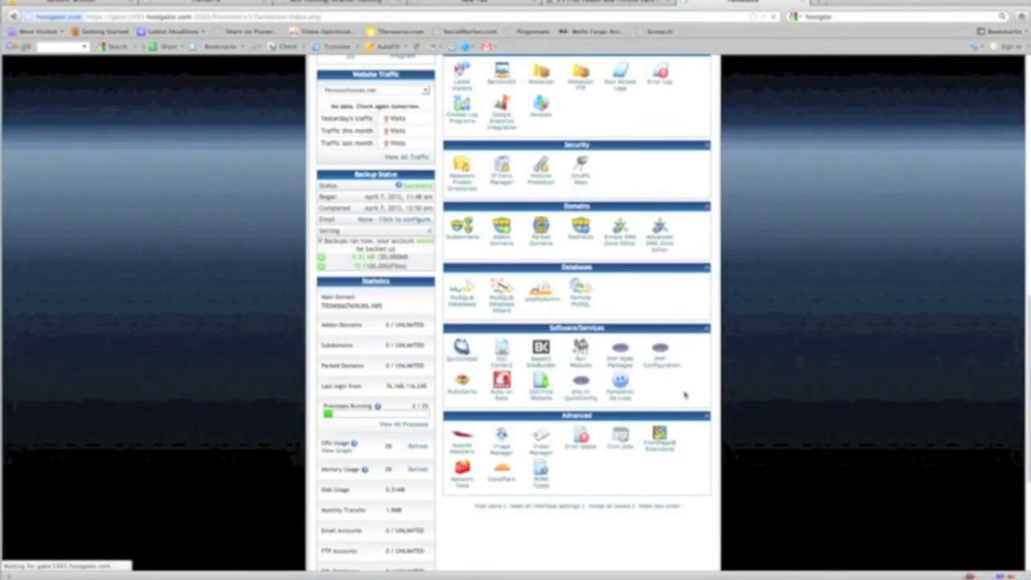
- Launch Fantastico from Software/Services and go to its WordPress installer
click(618, 380)
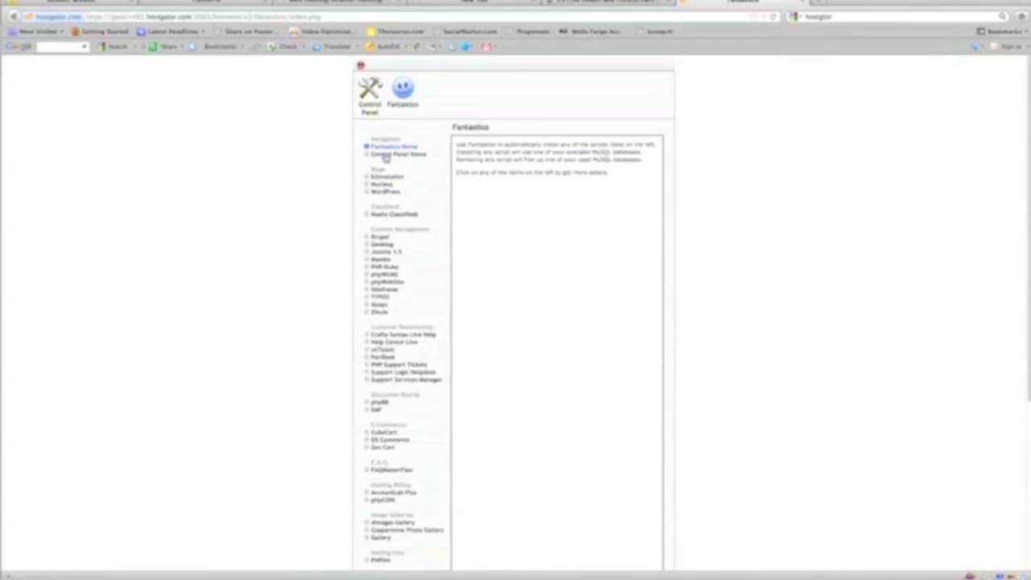
mouse_move(385, 192)
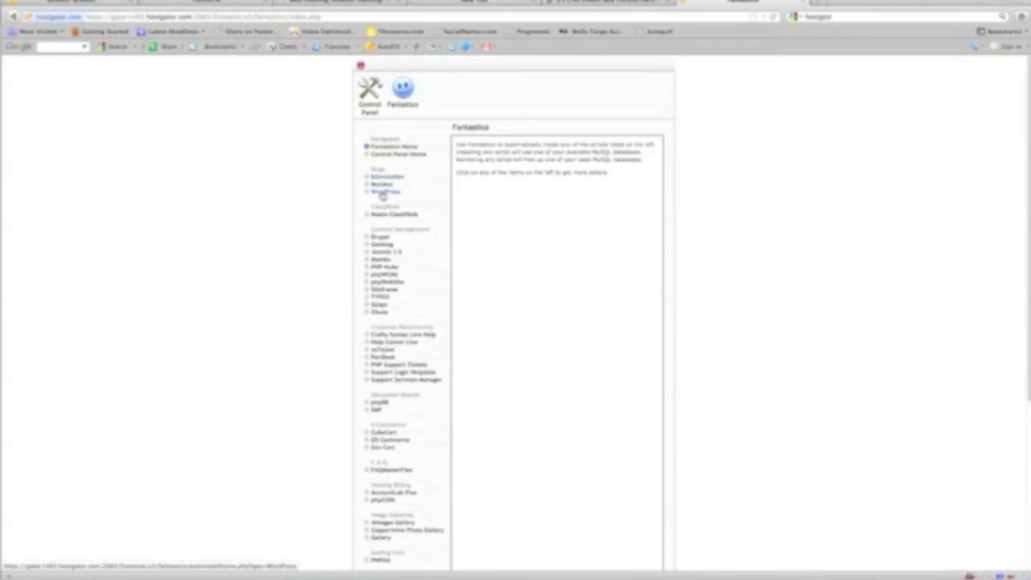
click(385, 191)
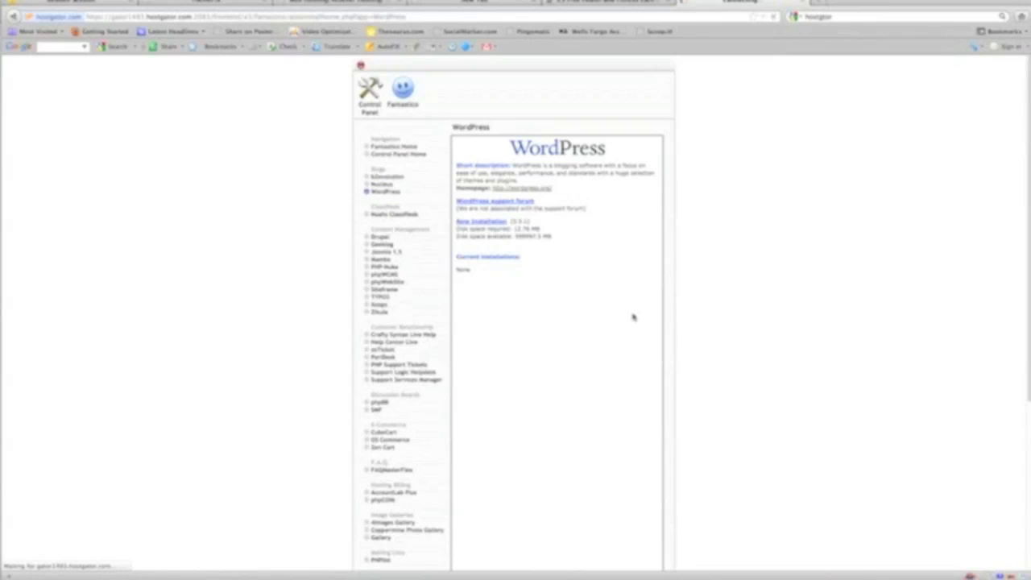
- Run a new WordPress installation with admin username and password through to Finish
click(480, 223)
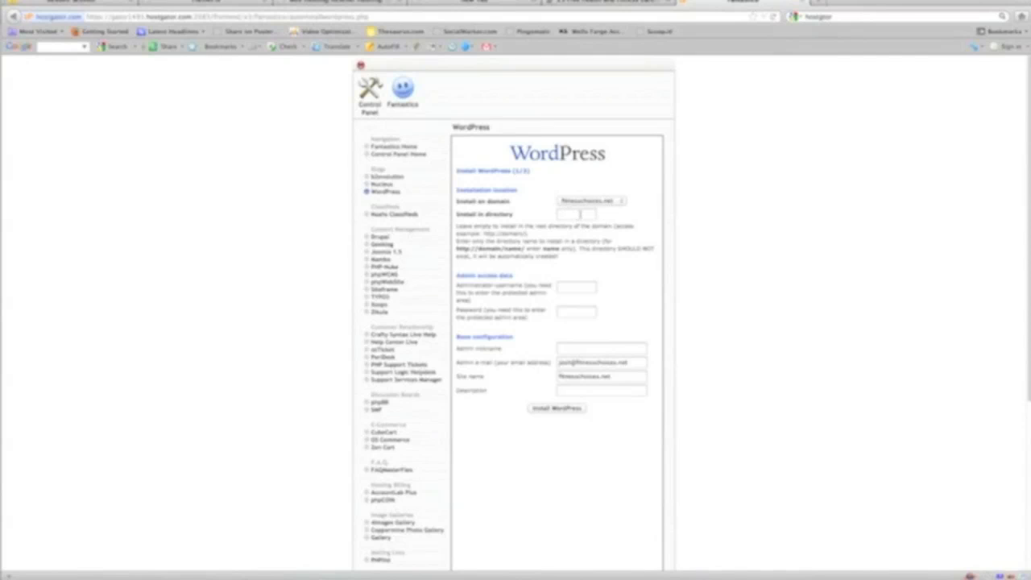
click(577, 287)
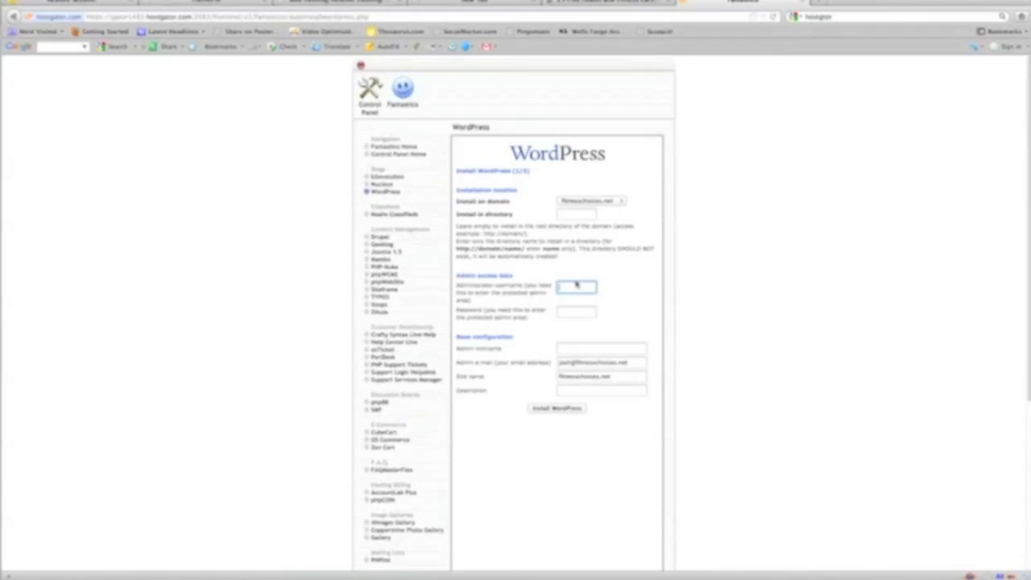
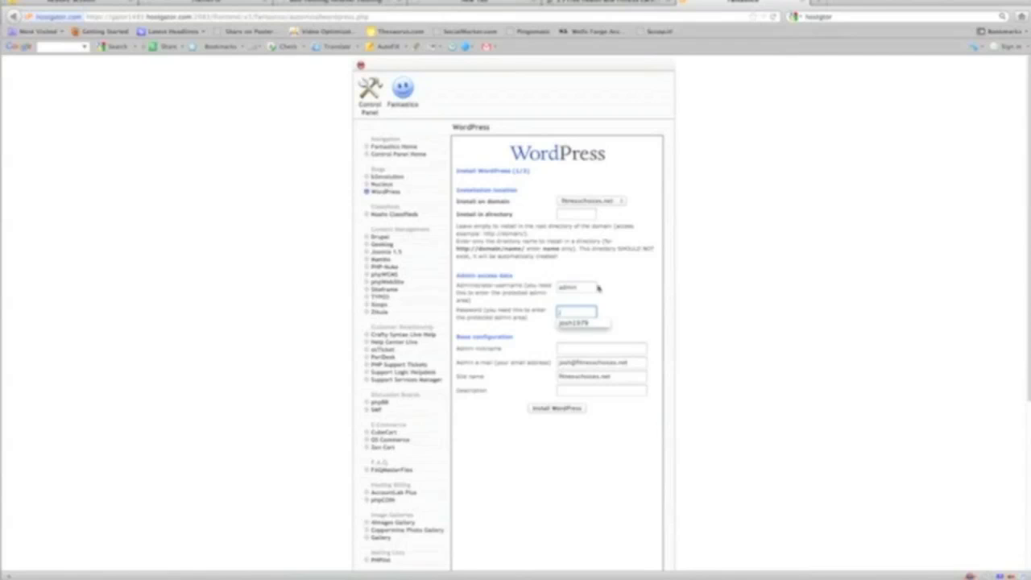
click(573, 322)
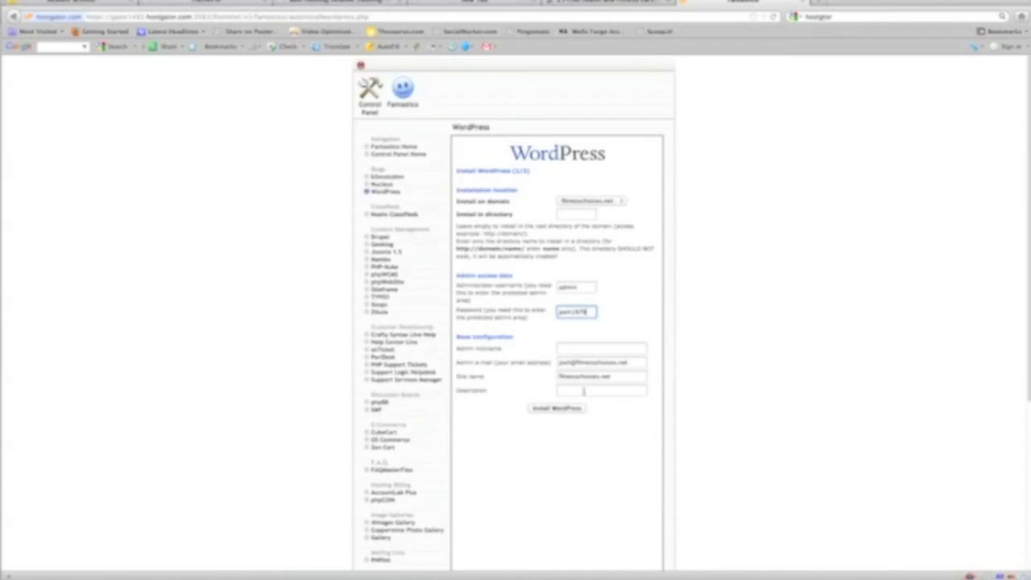
click(555, 408)
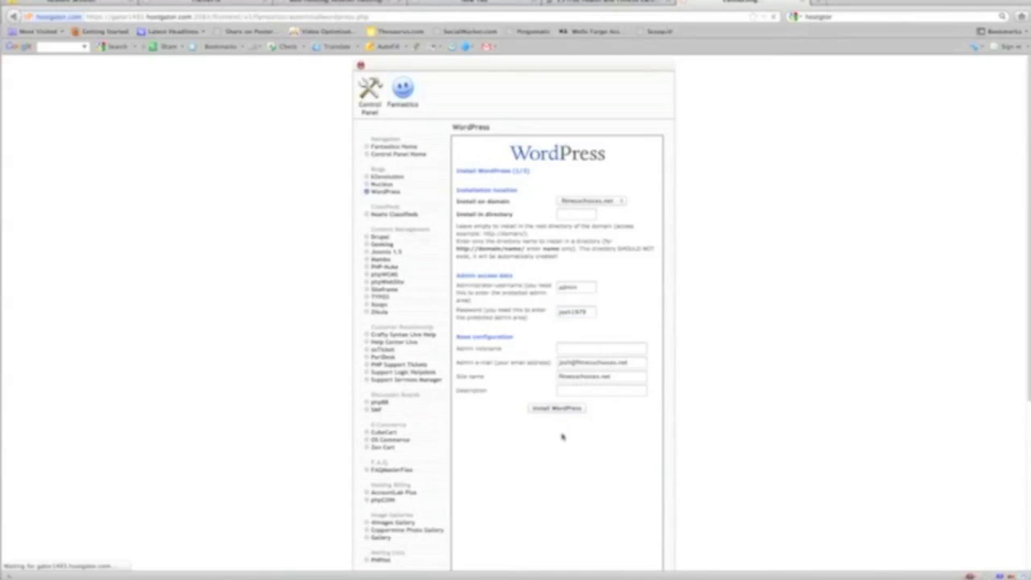
click(555, 409)
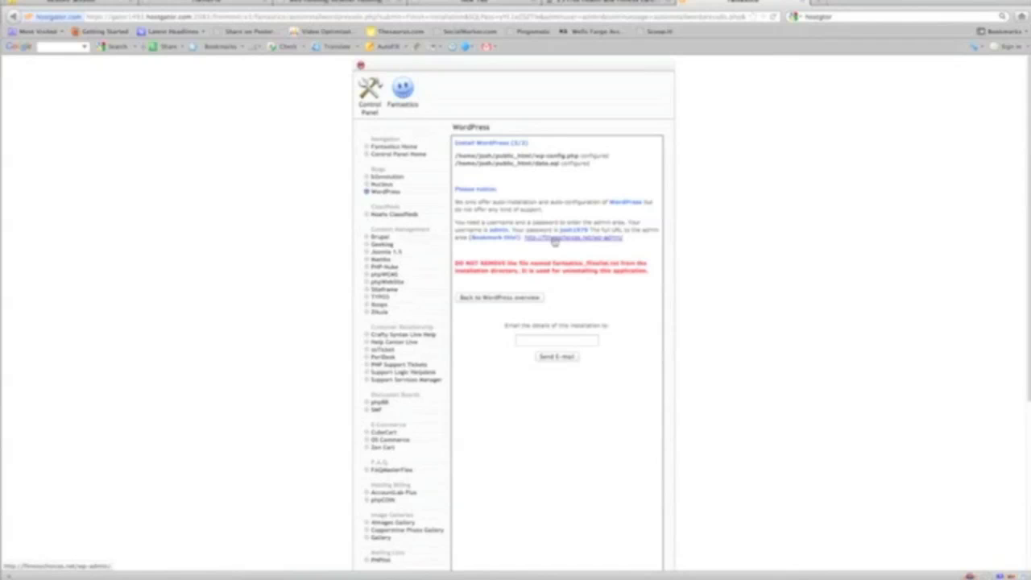
- Log into the WordPress admin as 'admin' and decline saving the password
click(572, 239)
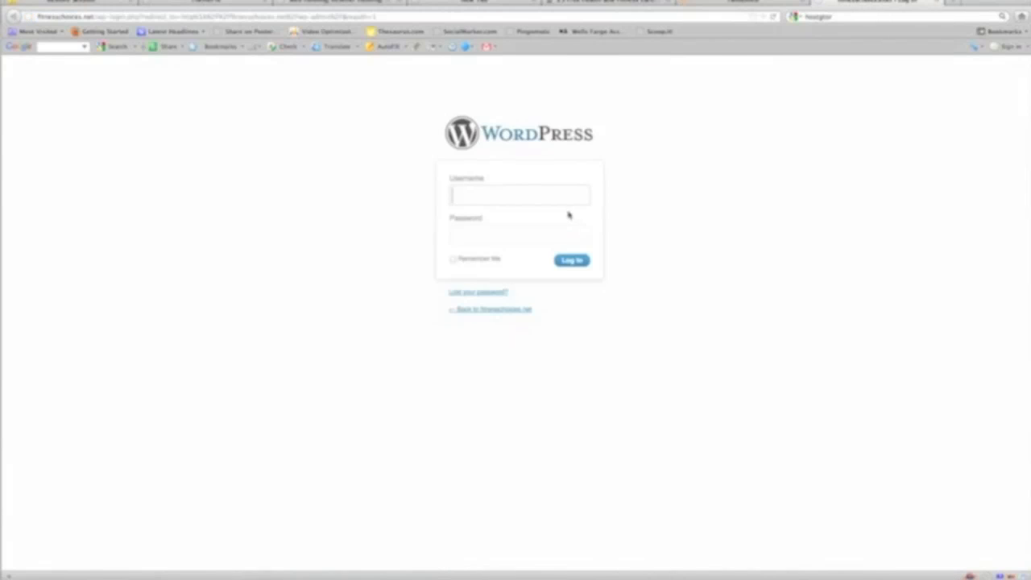
text(admin)
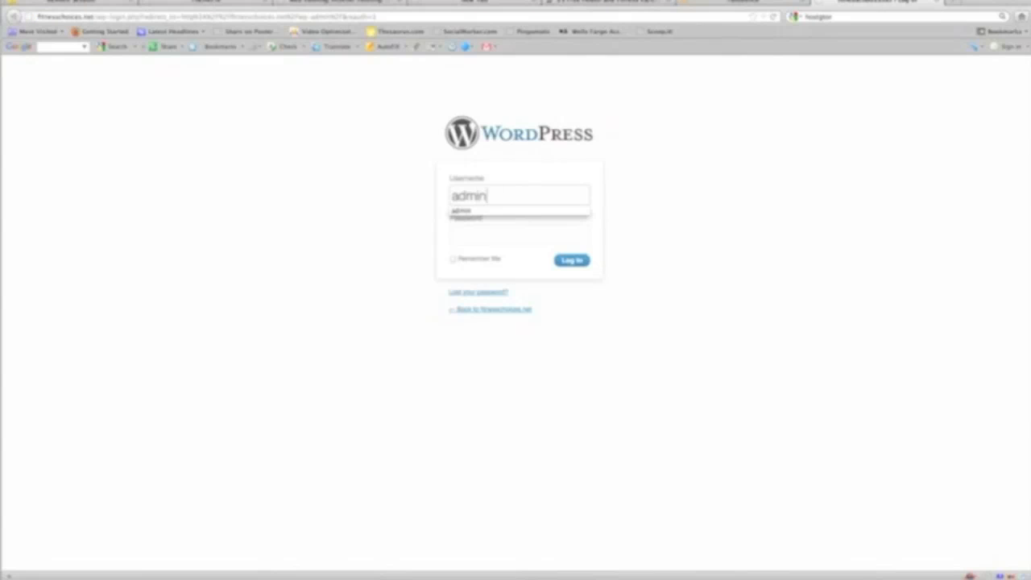
click(519, 235)
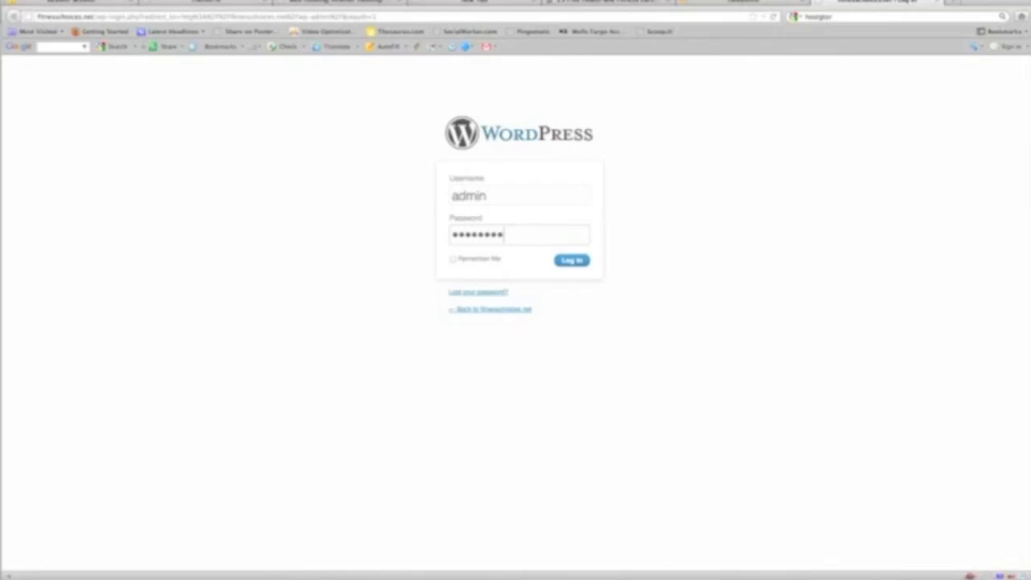
click(570, 261)
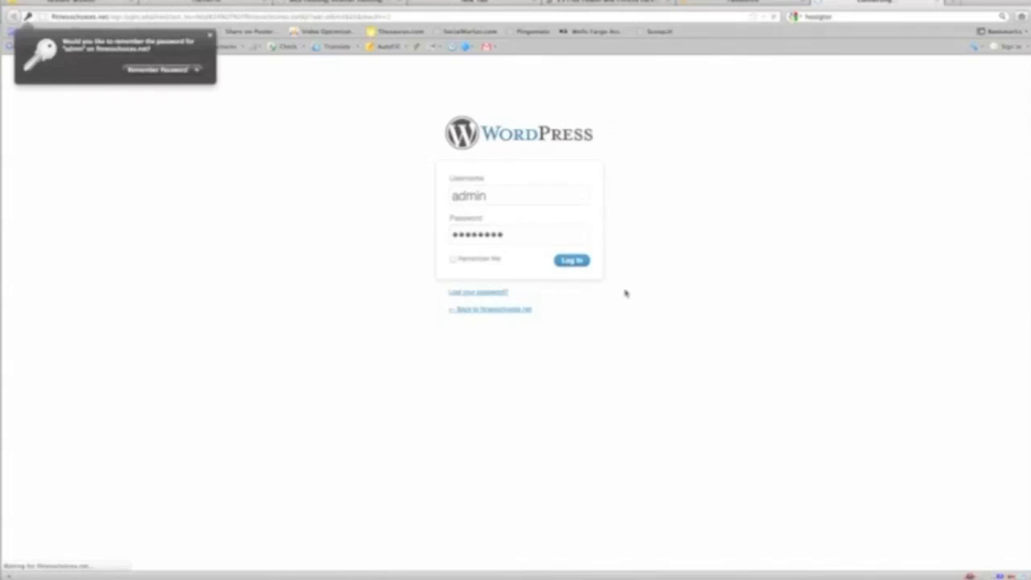
click(570, 261)
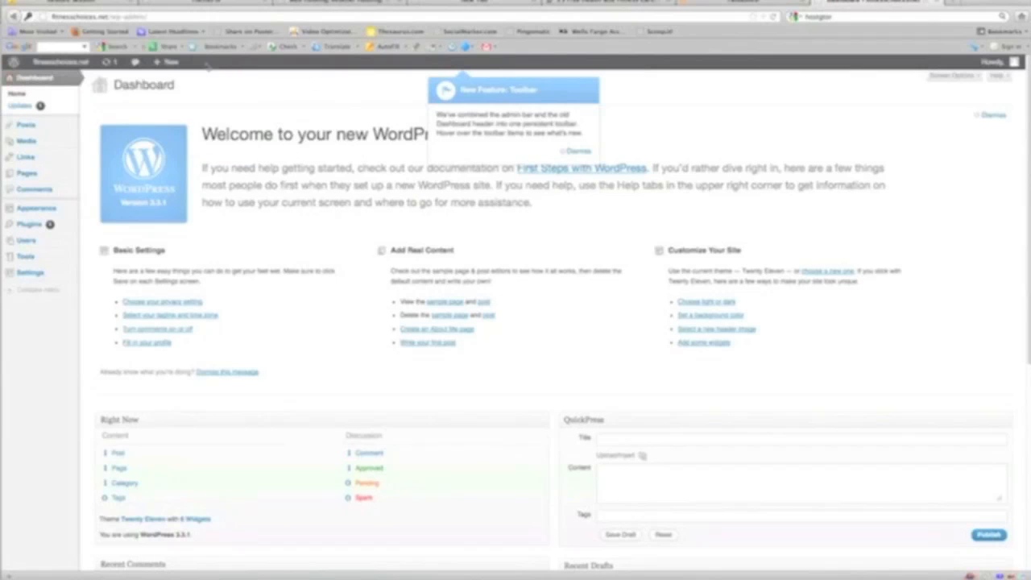
right_click(62, 61)
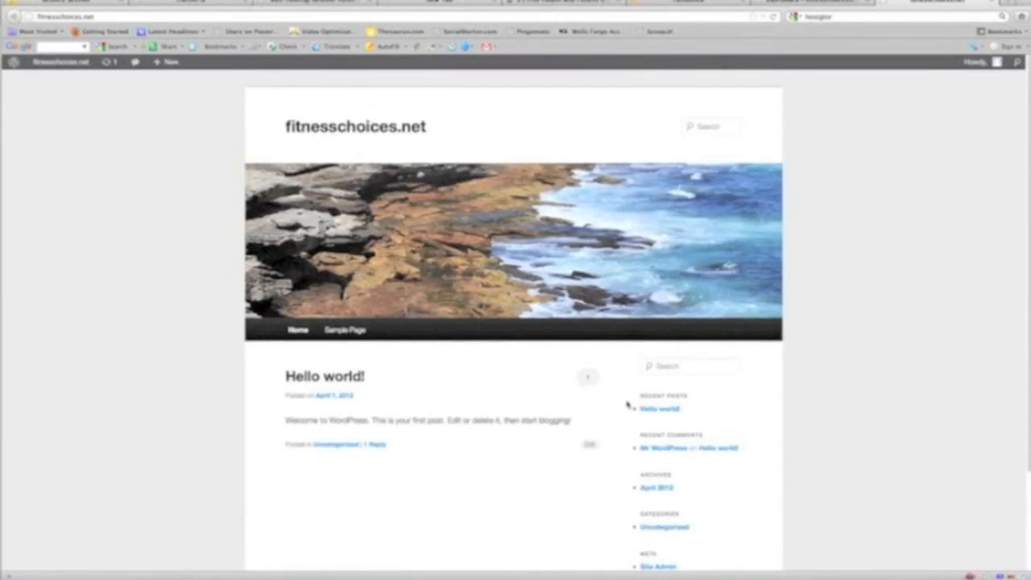
mouse_move(100, 94)
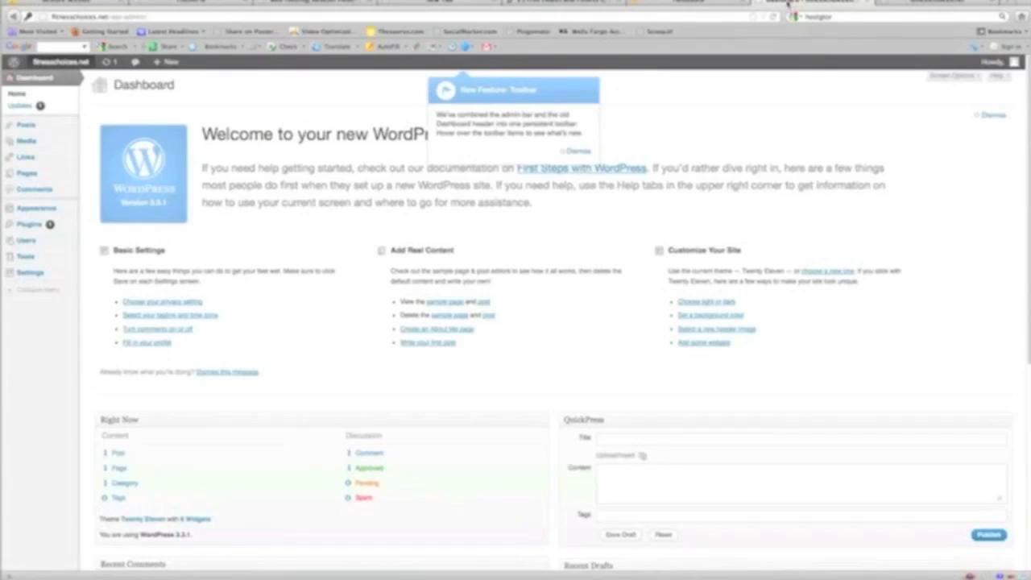
mouse_move(208, 227)
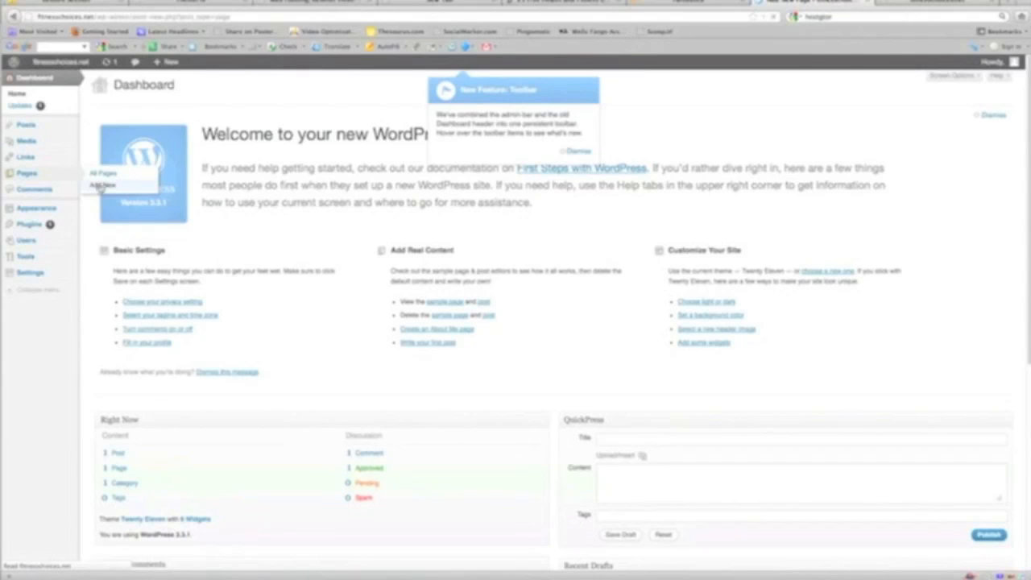
- Publish a new page 'Improved Health Through a Lifestyle Change' with pasted paragraphs
click(103, 185)
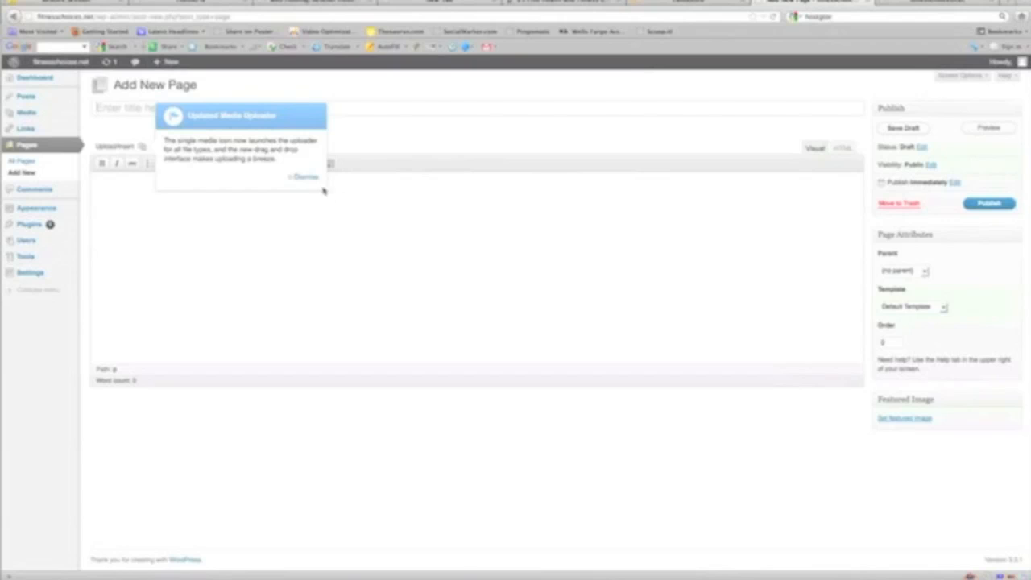
click(306, 175)
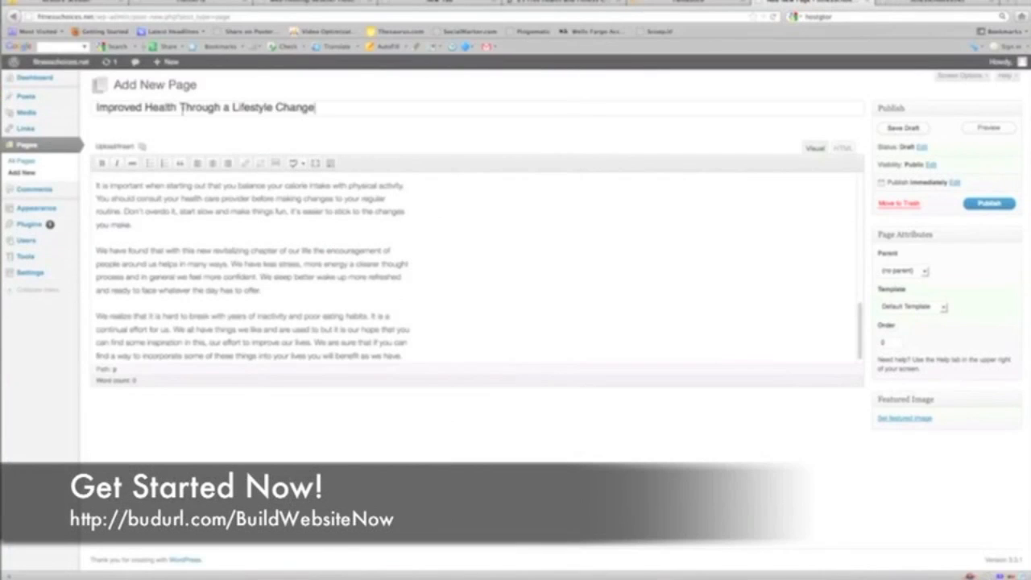
click(902, 129)
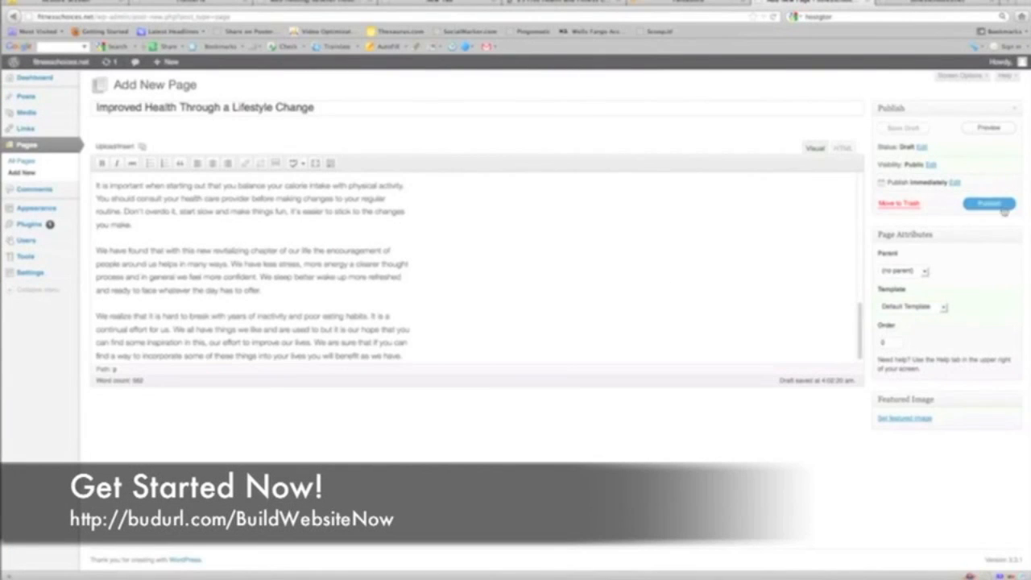
click(989, 203)
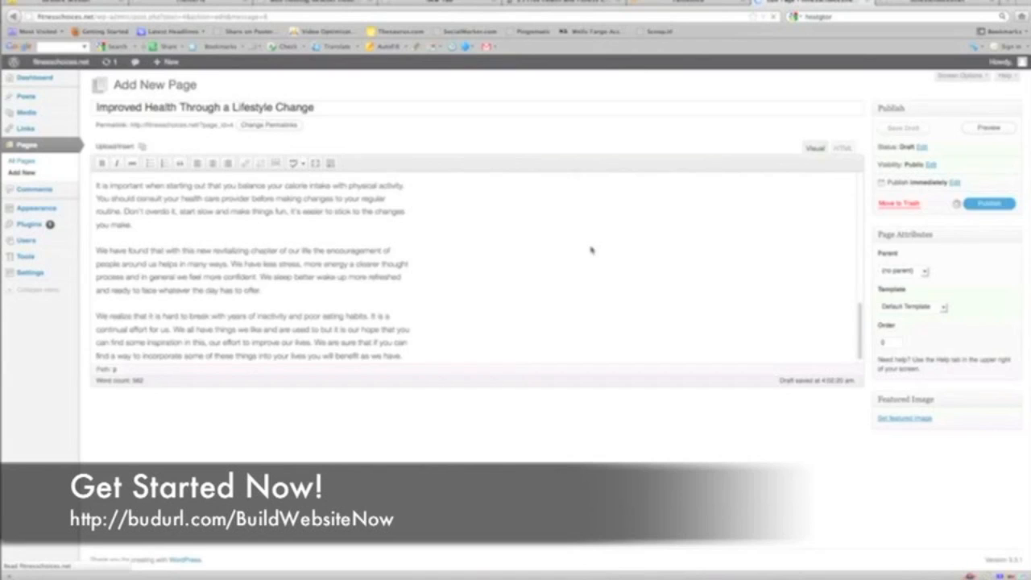
click(989, 203)
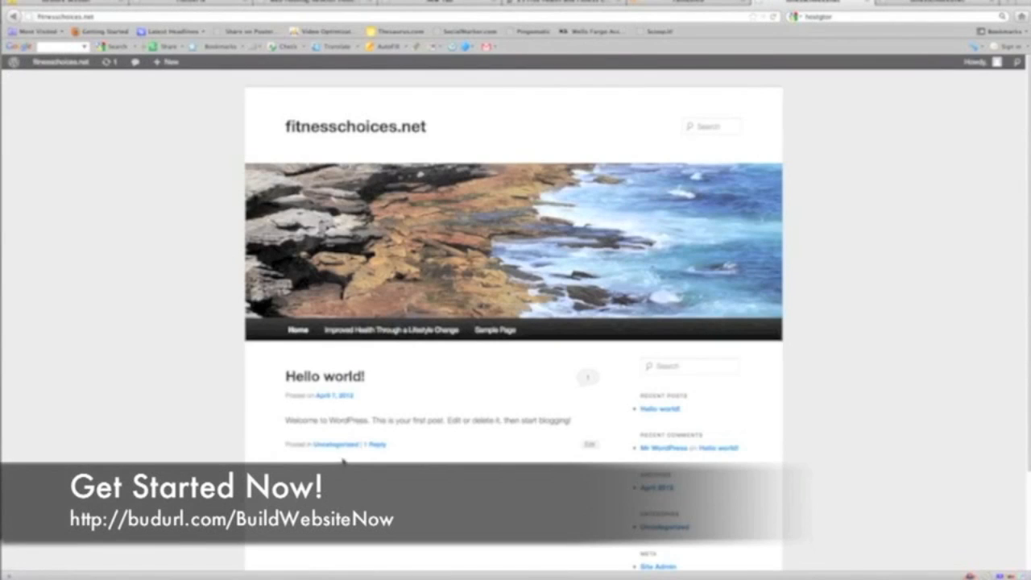
mouse_move(432, 410)
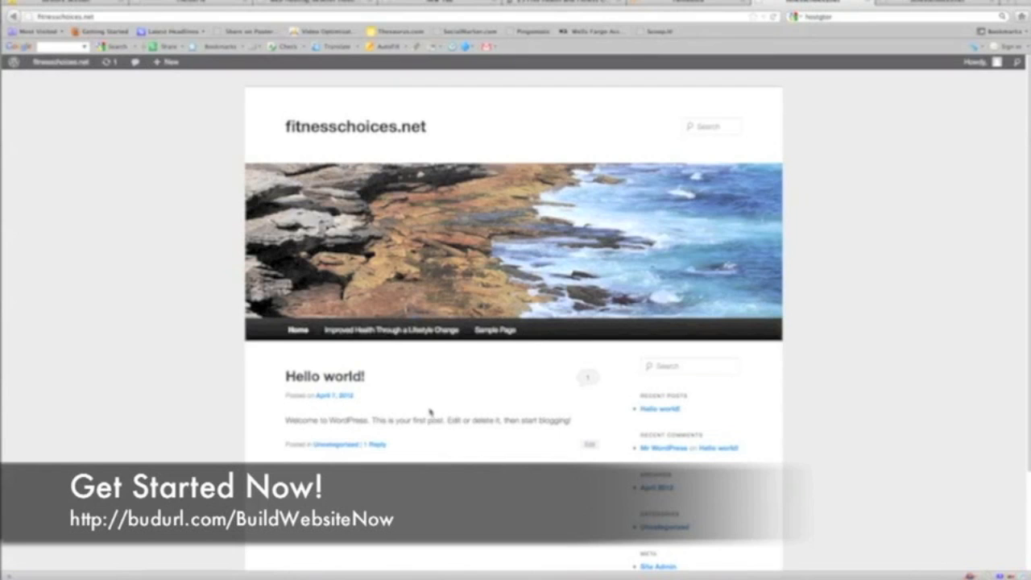
mouse_move(476, 409)
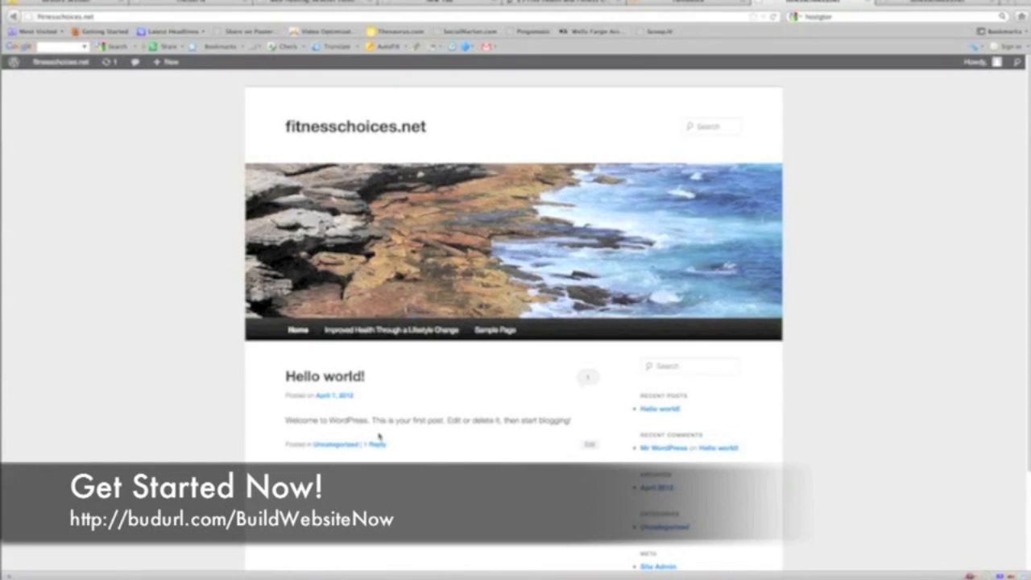
mouse_move(203, 332)
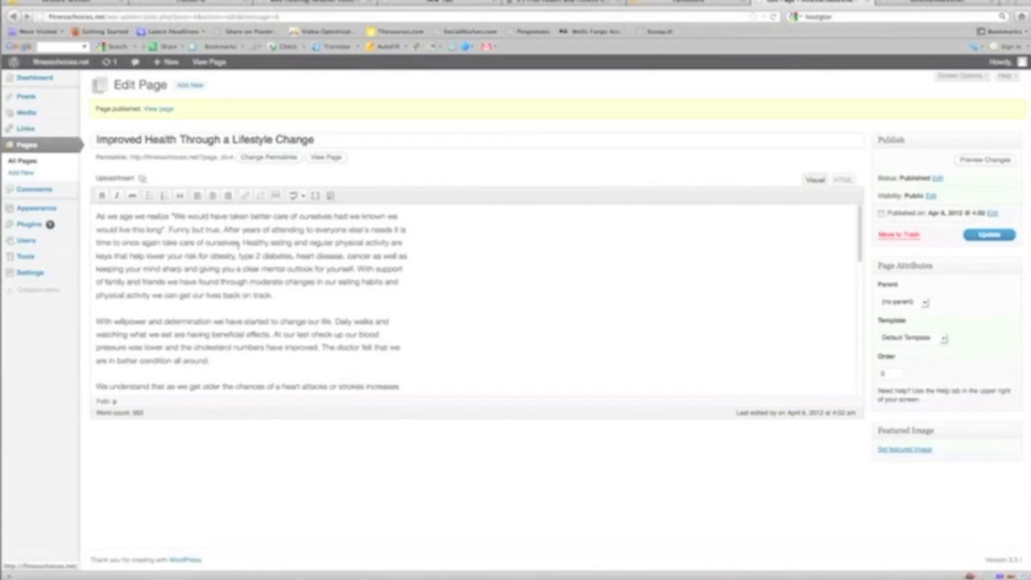
mouse_move(269, 305)
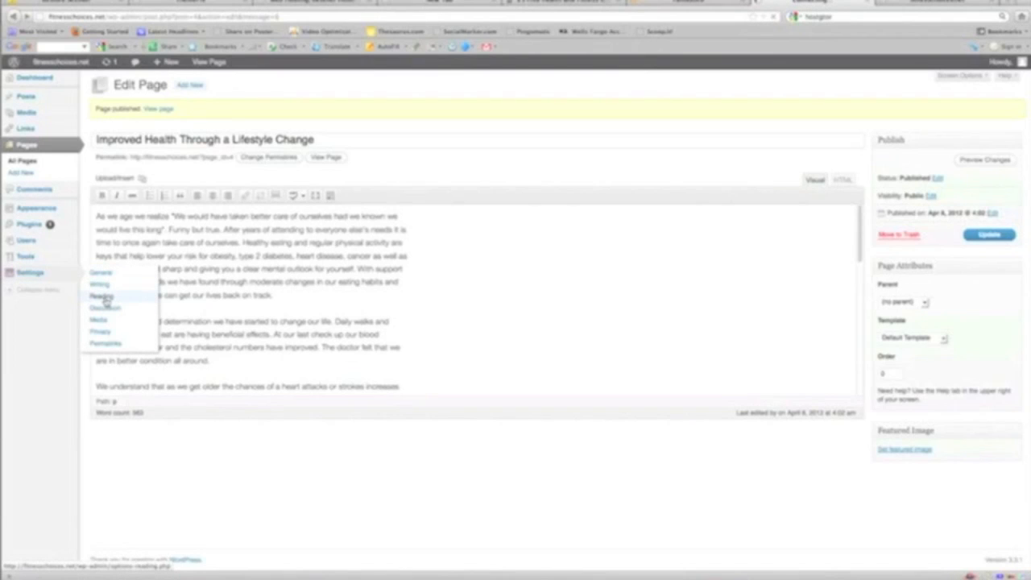
- Set Reading to a static front page 'Improved Health Through a Lifestyle Change', save and view the site
click(99, 296)
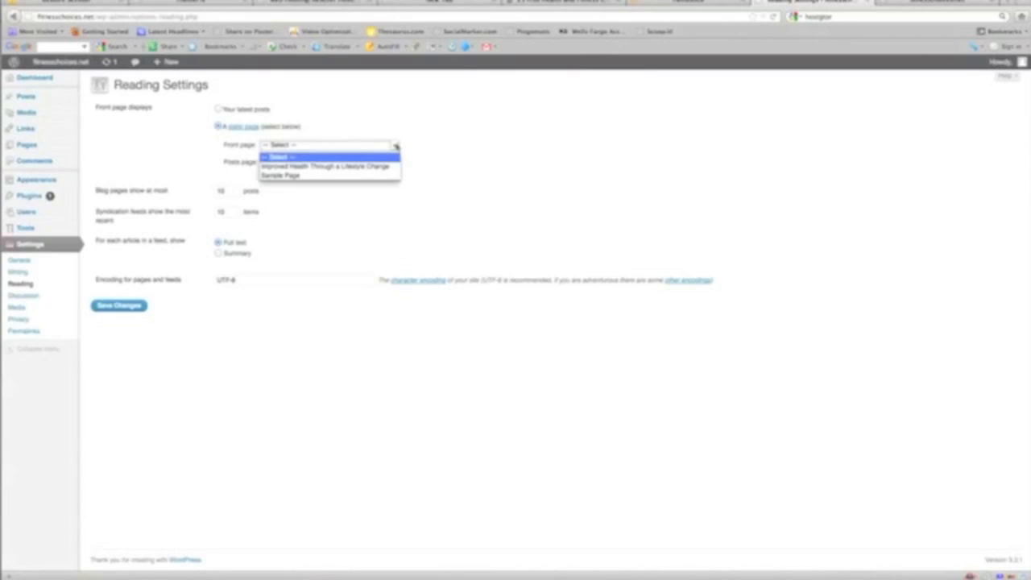
mouse_move(325, 166)
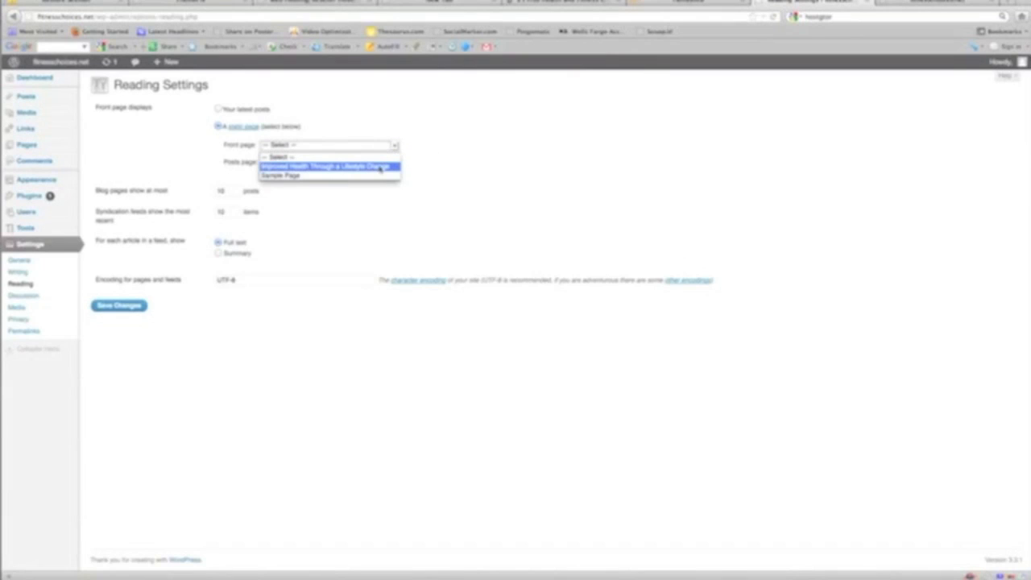
click(328, 166)
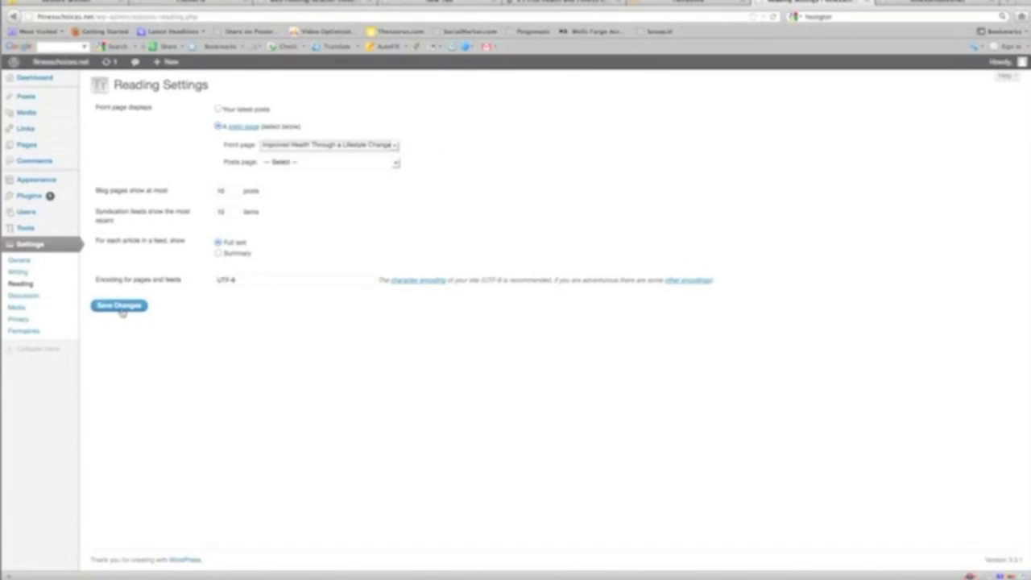
click(119, 306)
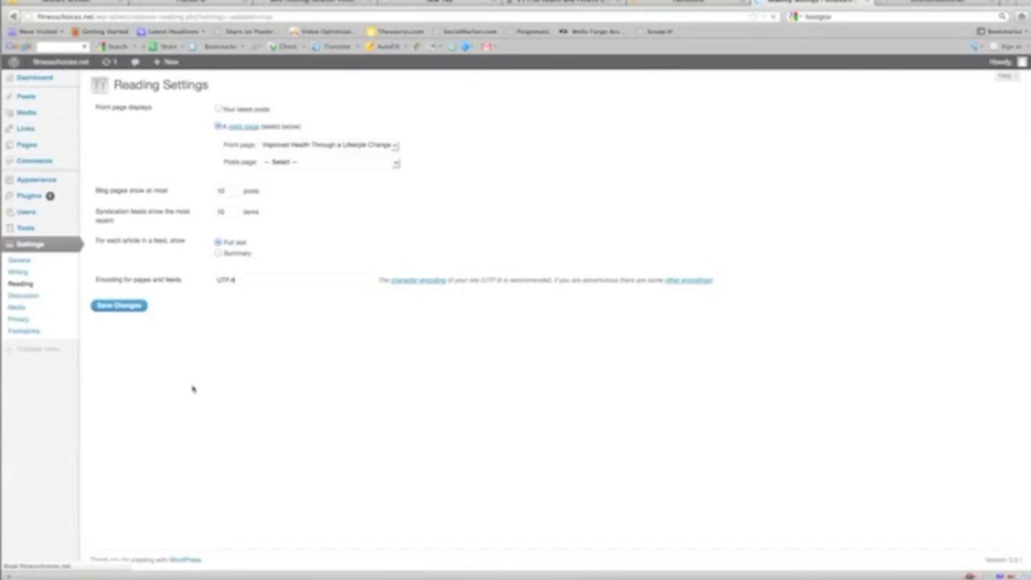
click(120, 306)
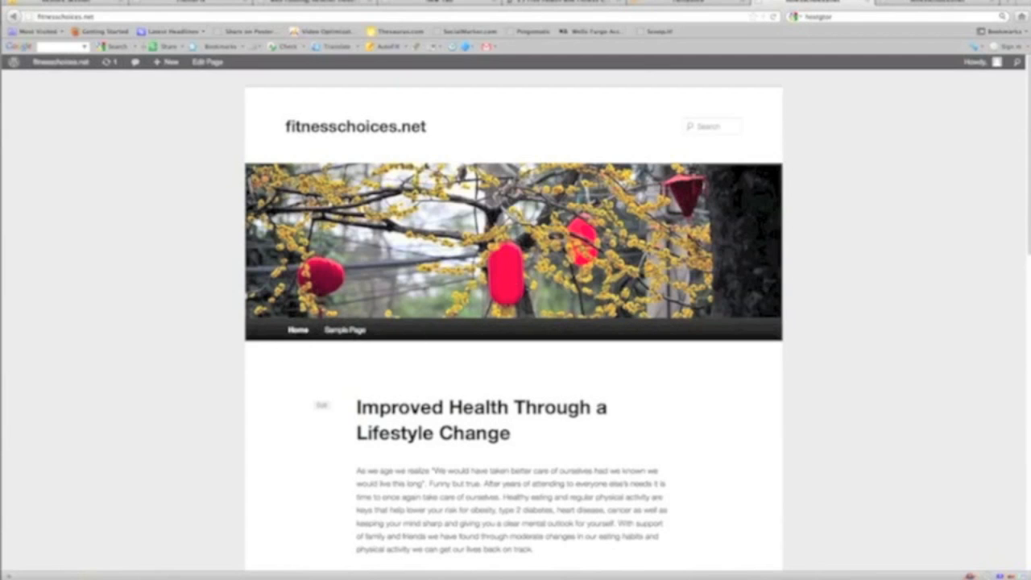
scroll(down, 3)
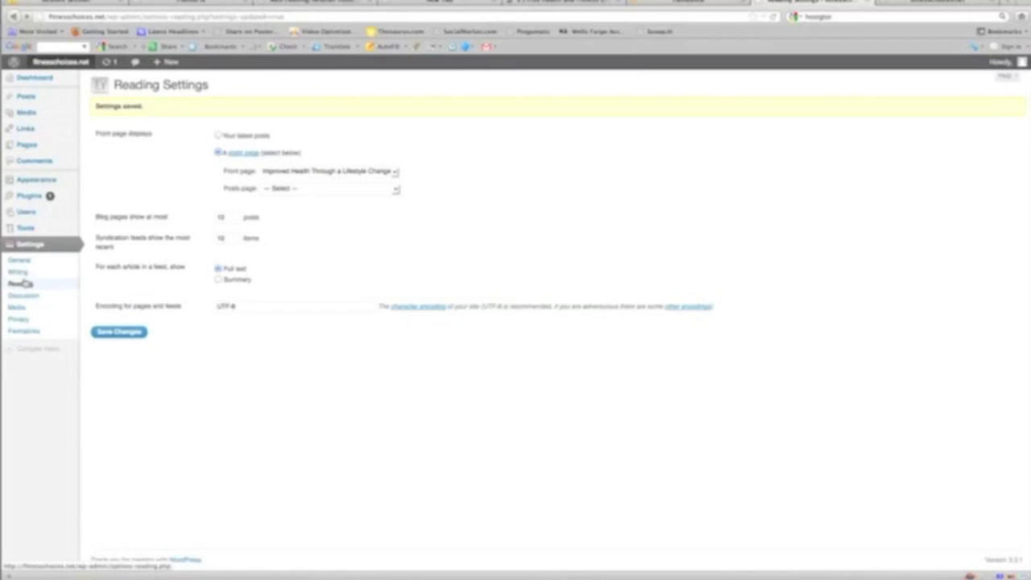
mouse_move(26, 145)
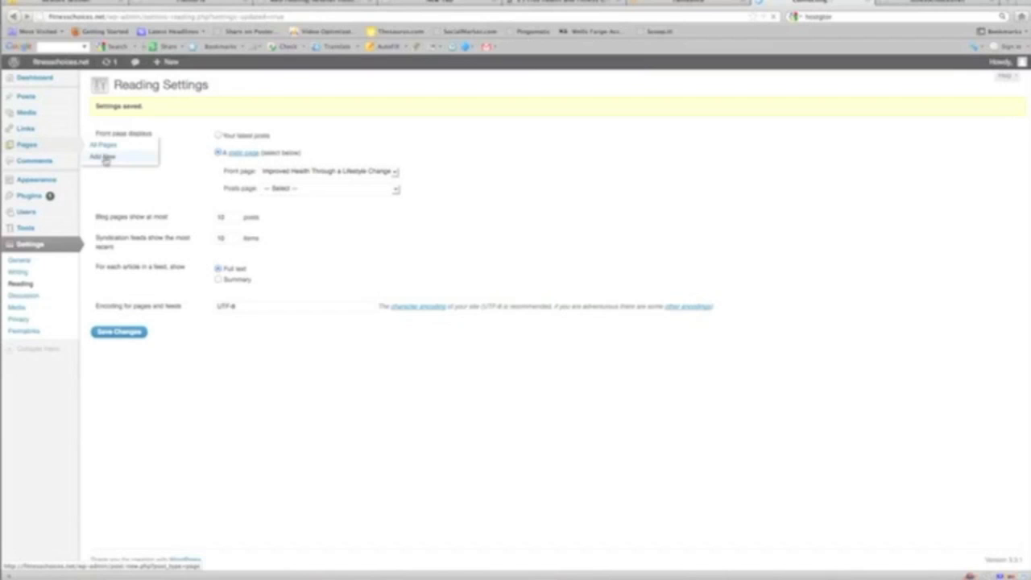
- Publish a new empty page titled 'blog'
click(104, 156)
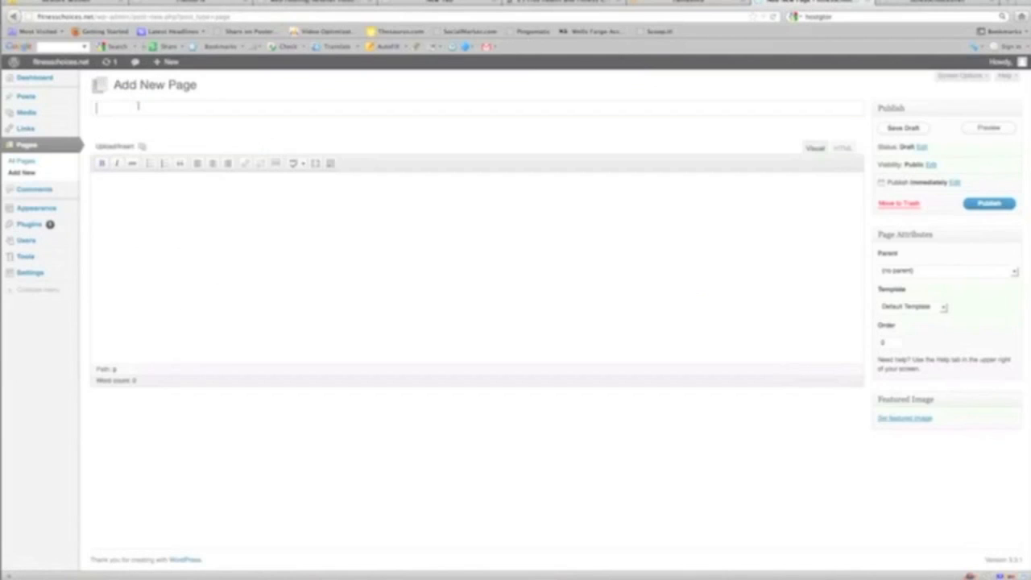
text(bl)
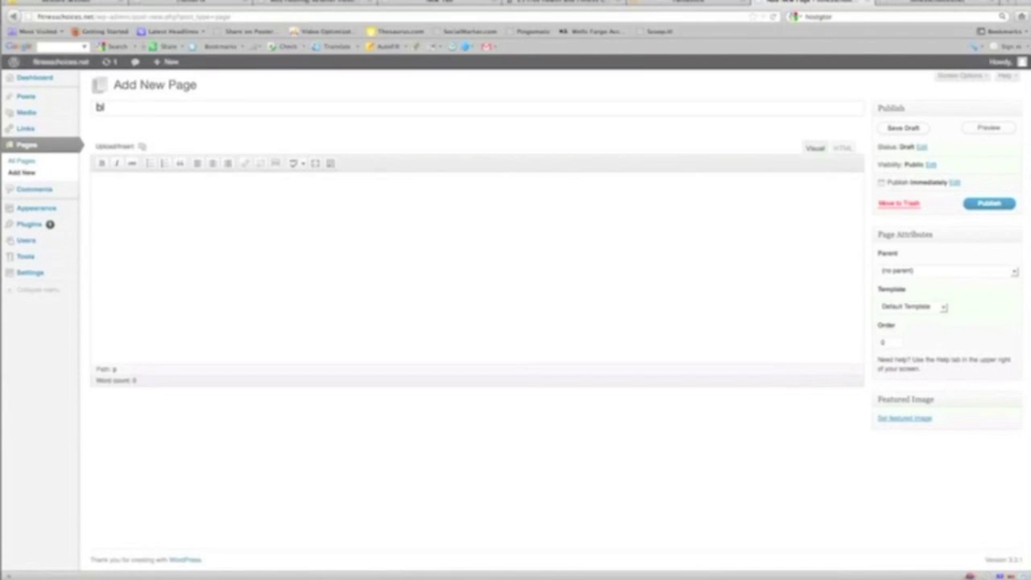
text(og)
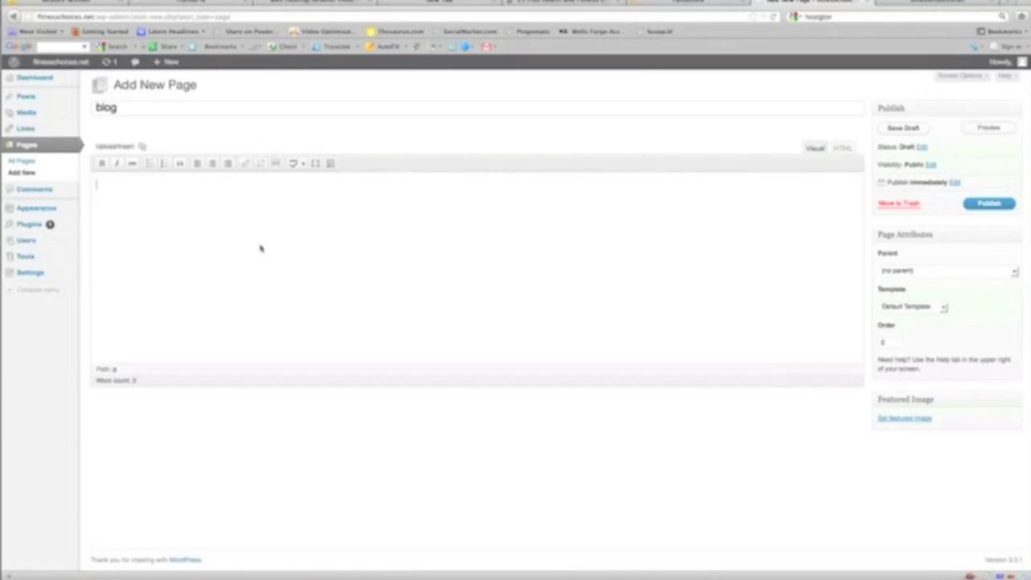
click(902, 129)
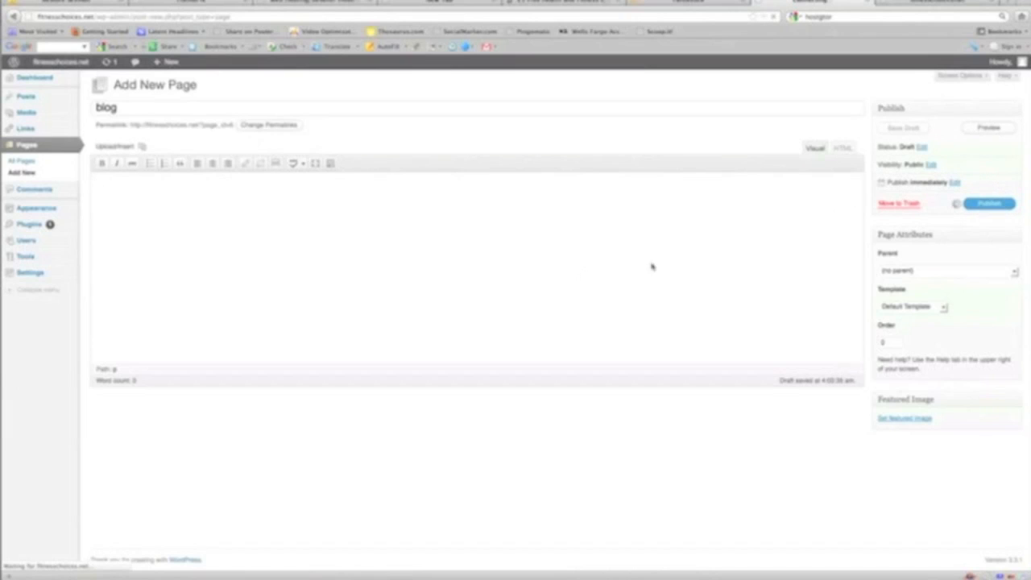
click(988, 203)
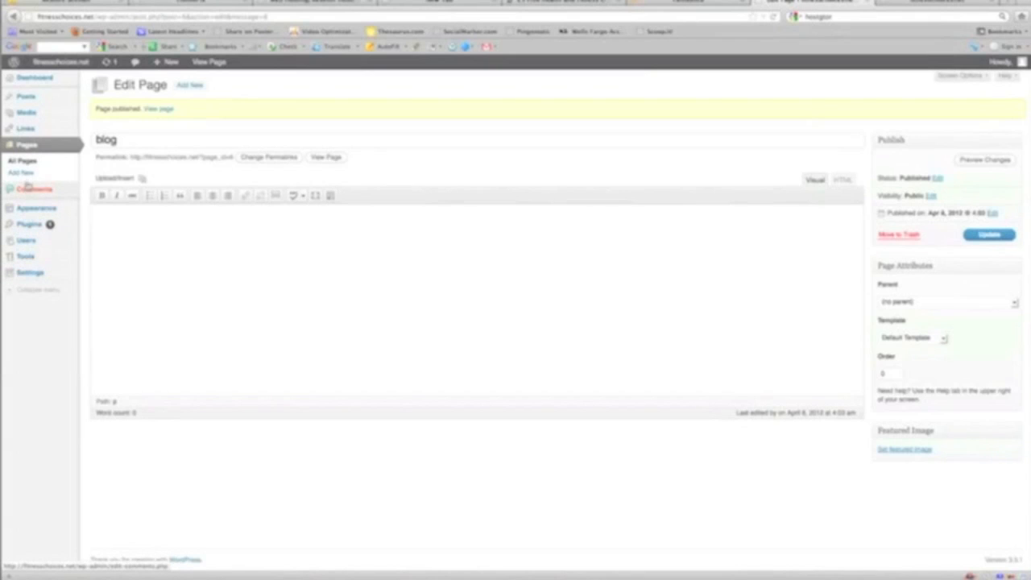
- In Reading Settings, select 'blog' as the Posts page alongside the Improved Health front page
click(29, 272)
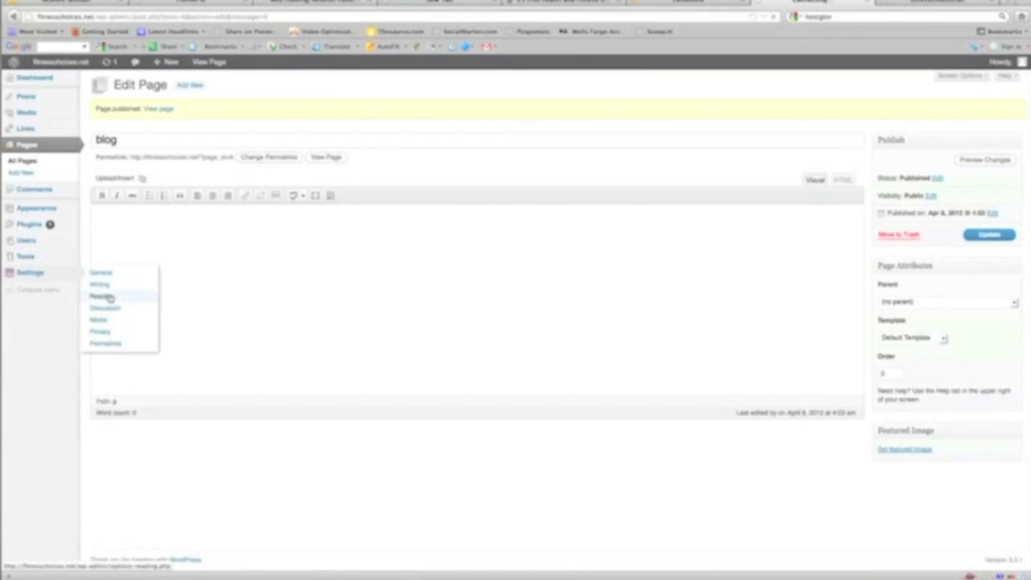
click(101, 296)
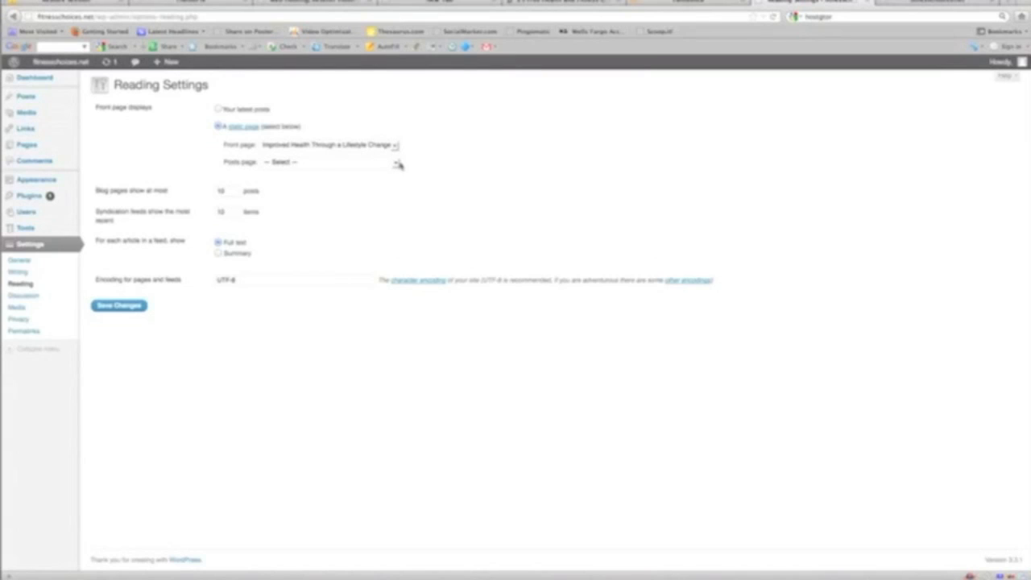
click(330, 161)
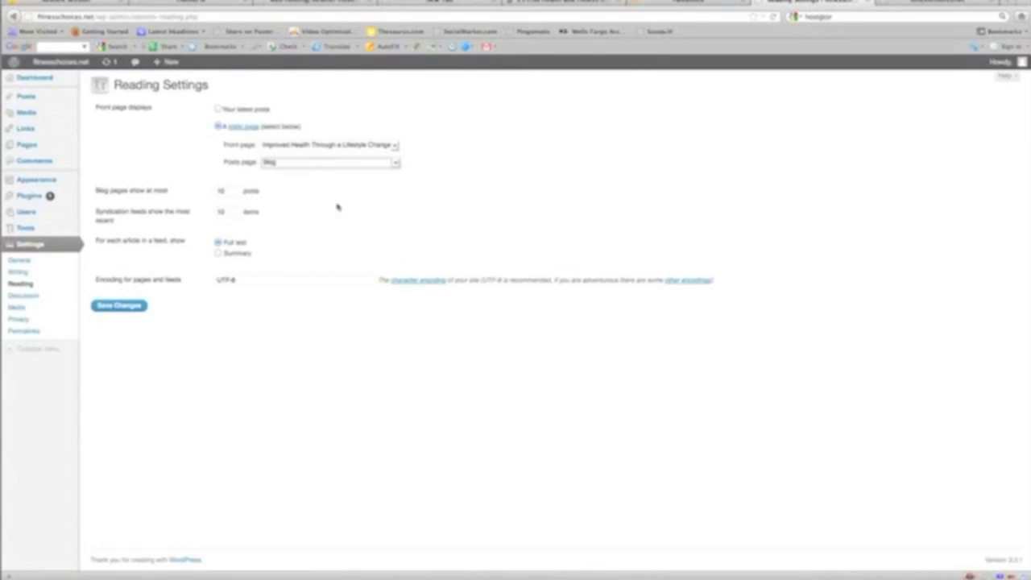
mouse_move(319, 235)
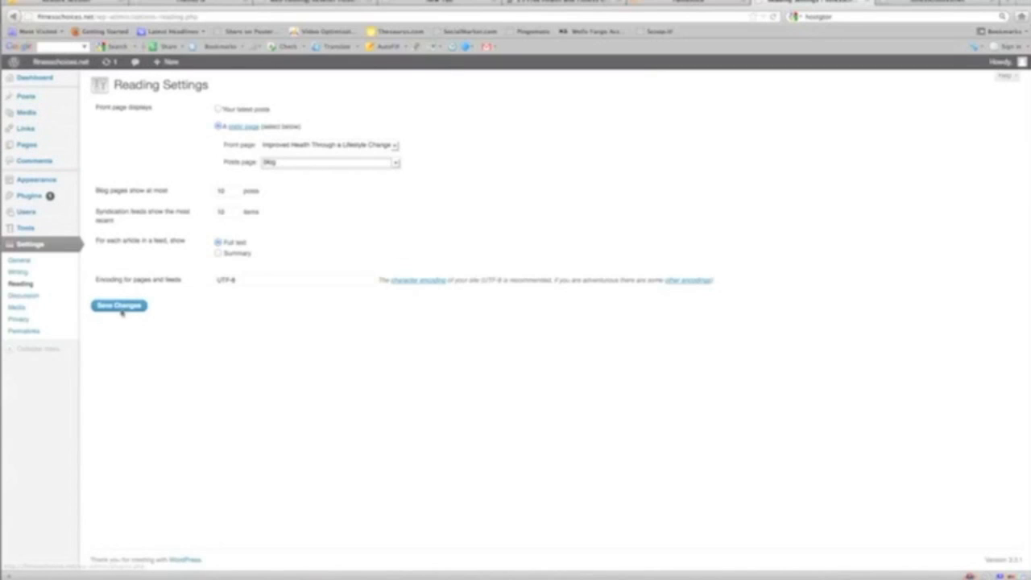
- Save the reading settings and check the live blog page lists the Hello world post
click(119, 306)
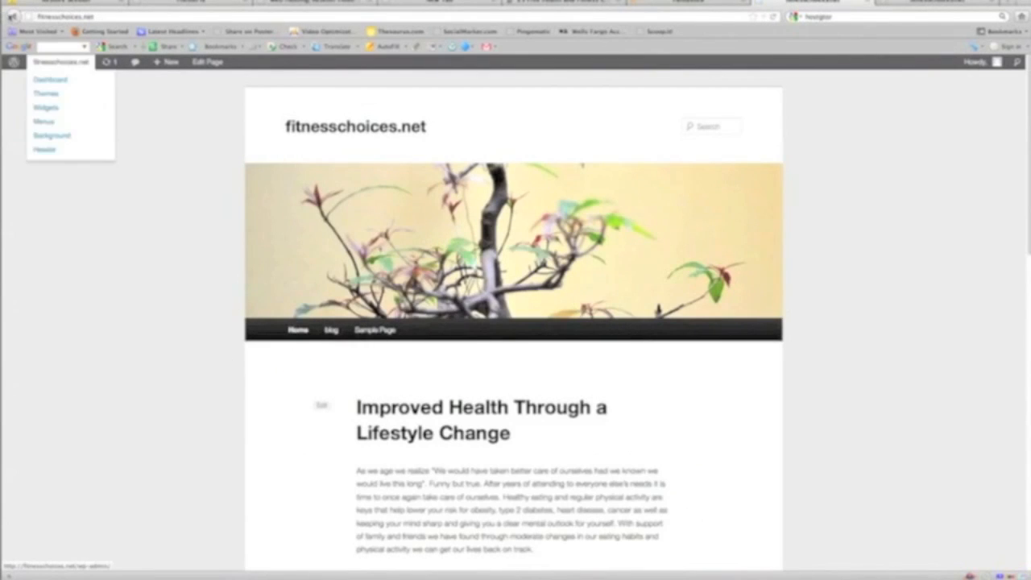
click(330, 329)
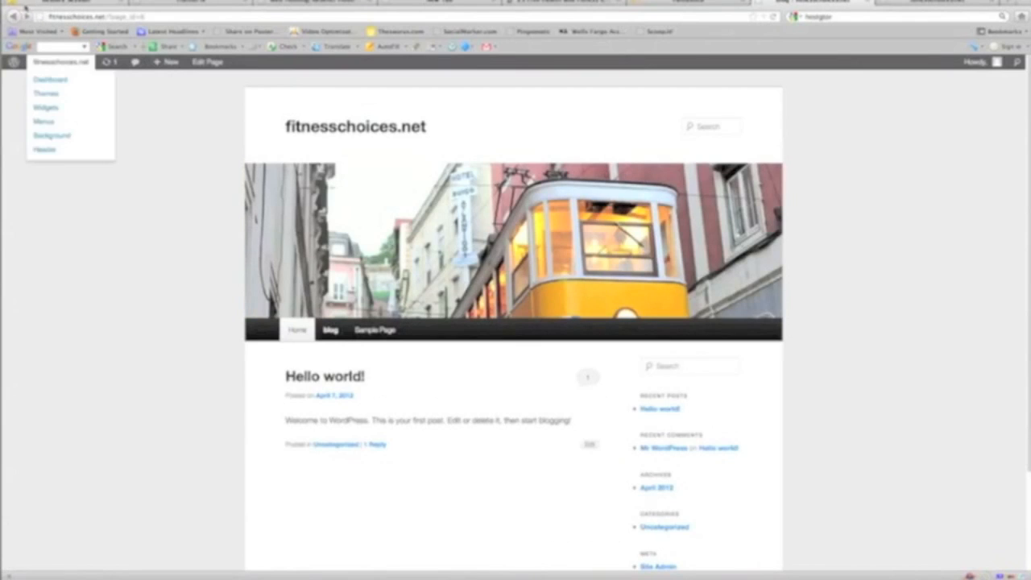
click(330, 328)
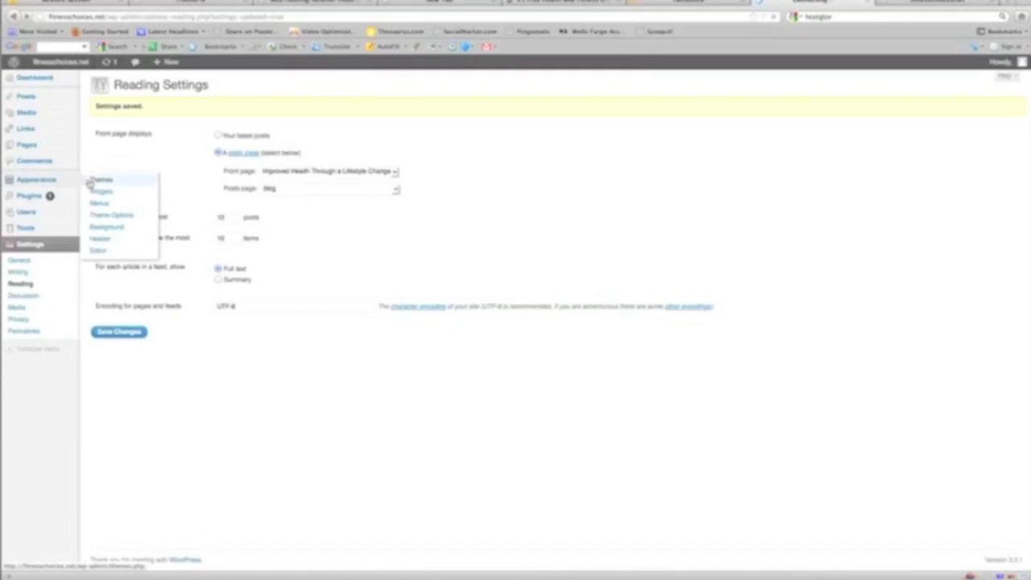
- List recently updated installable themes, then view the iWebask free health themes article
click(100, 181)
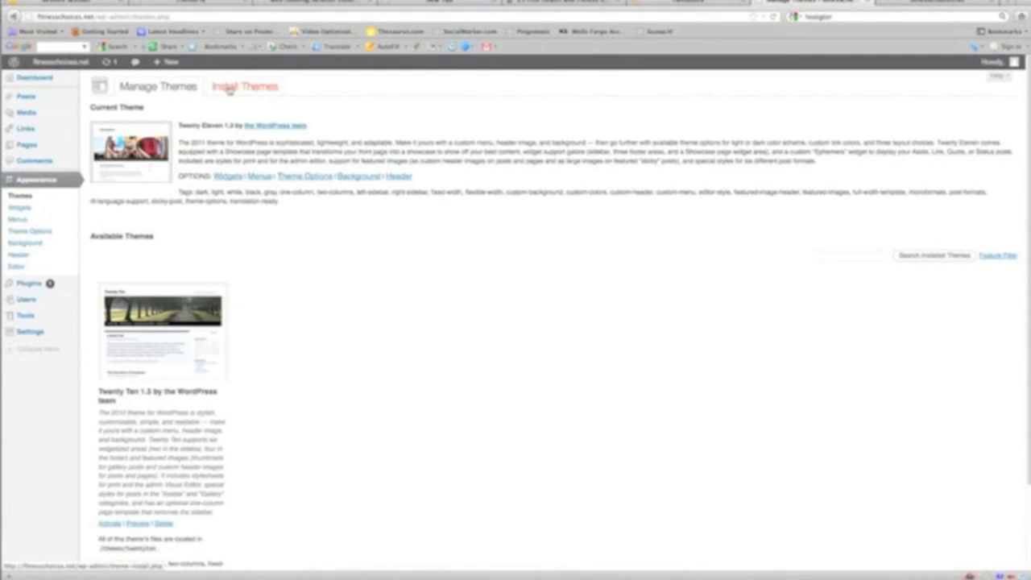
click(244, 87)
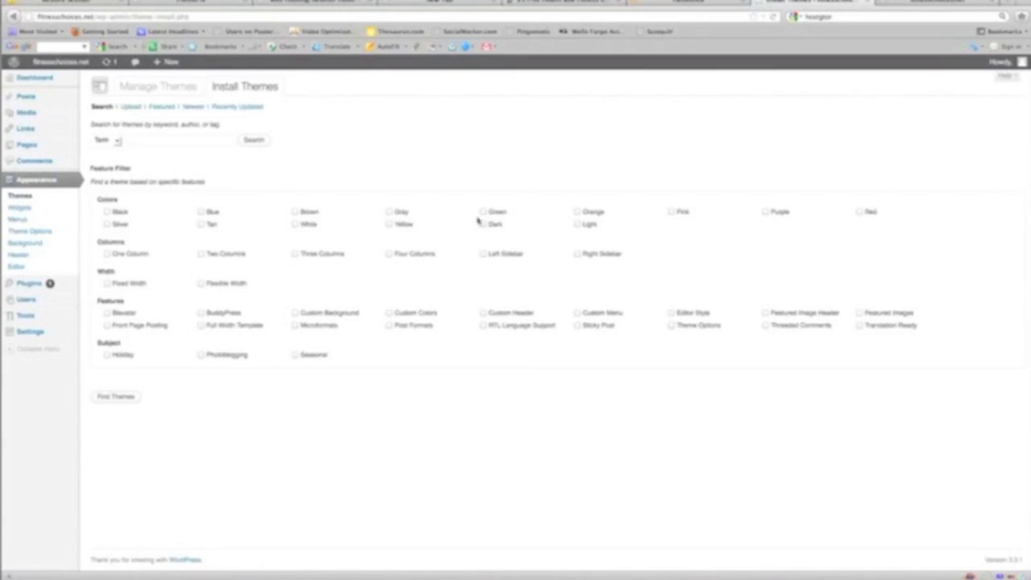
mouse_move(236, 106)
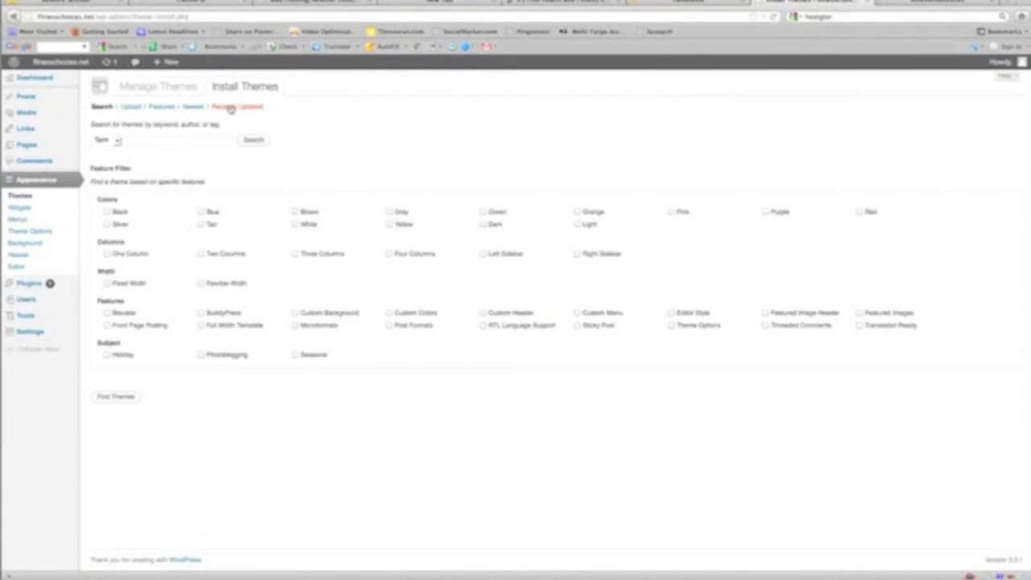
click(239, 107)
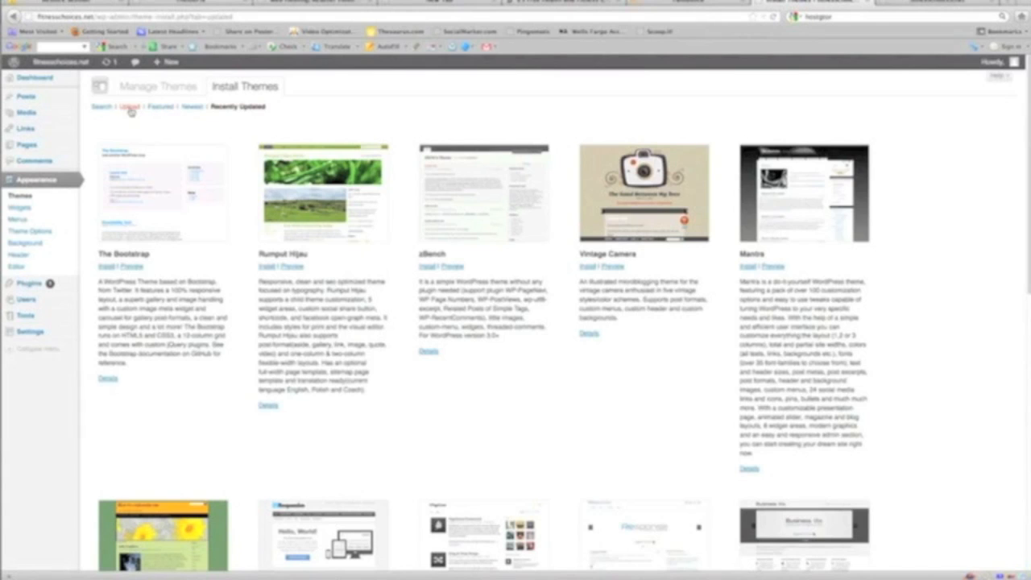
click(128, 106)
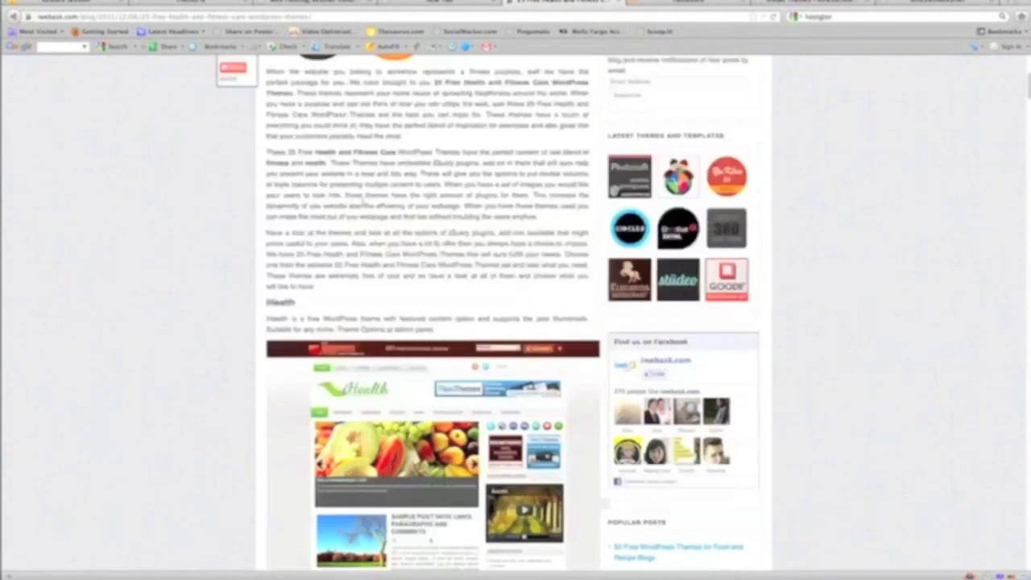
- Scroll the iWebask health themes article down to the iHealth theme entry
scroll(down, 3)
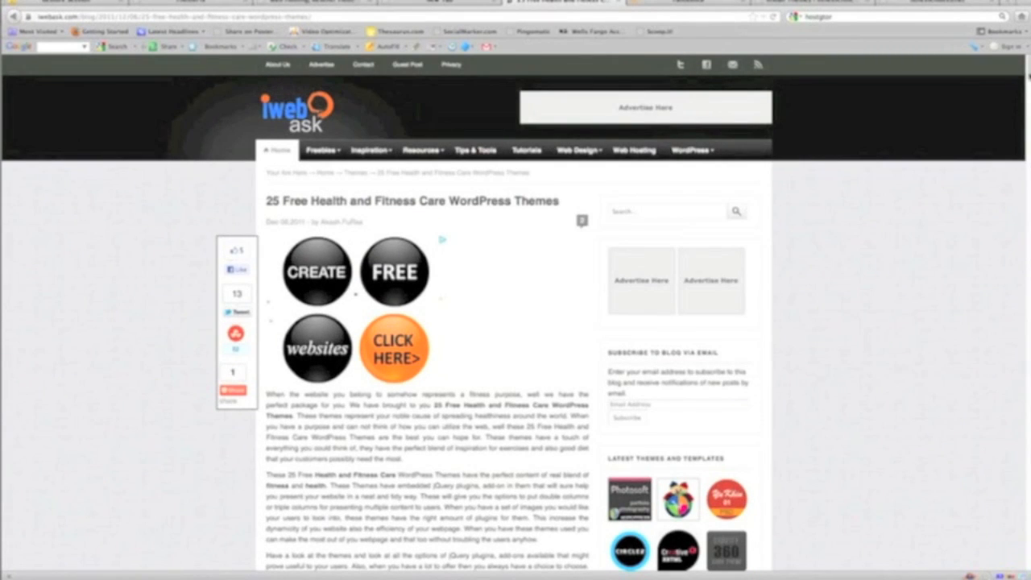
scroll(down, 3)
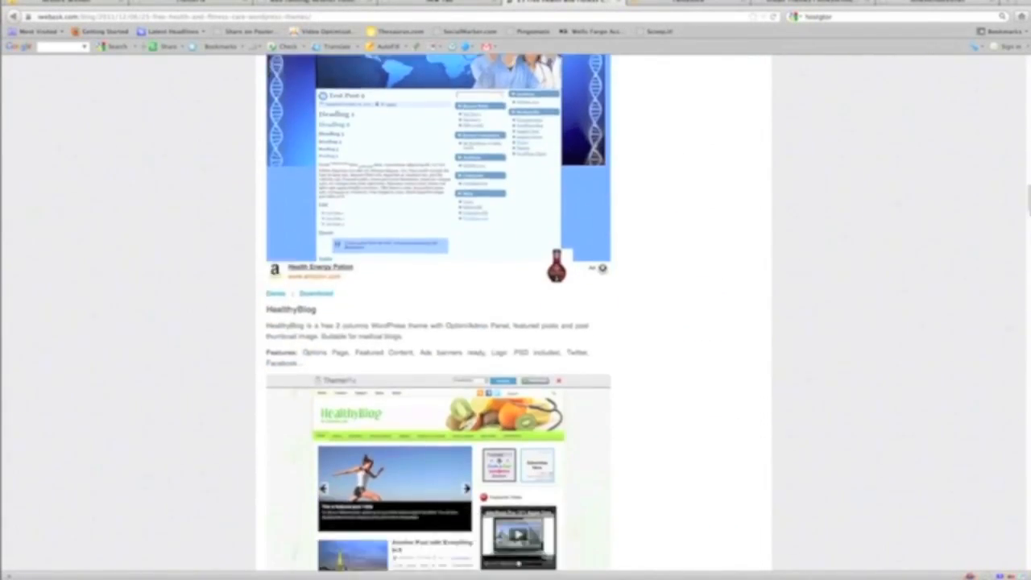
scroll(down, 3)
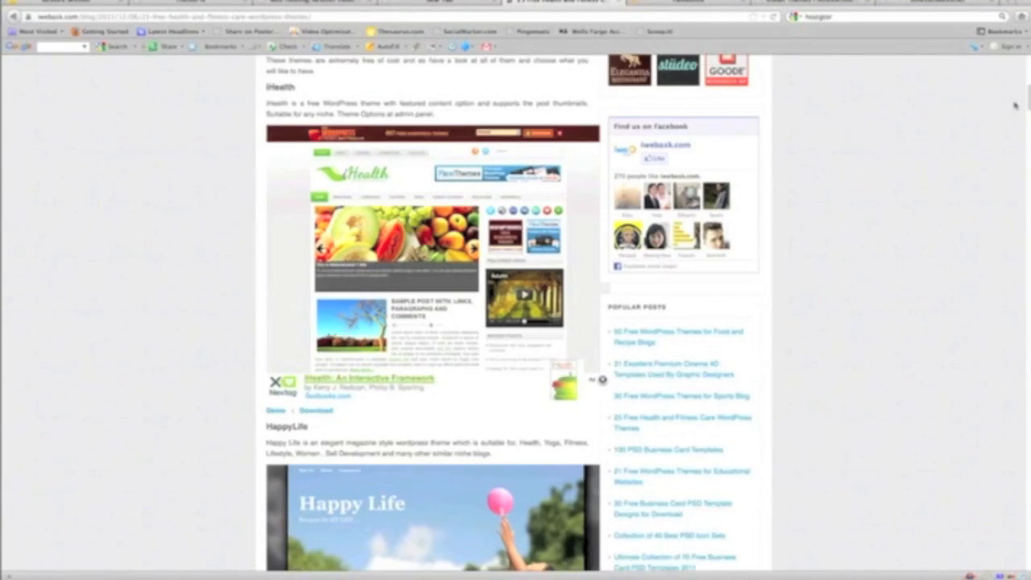
scroll(down, 3)
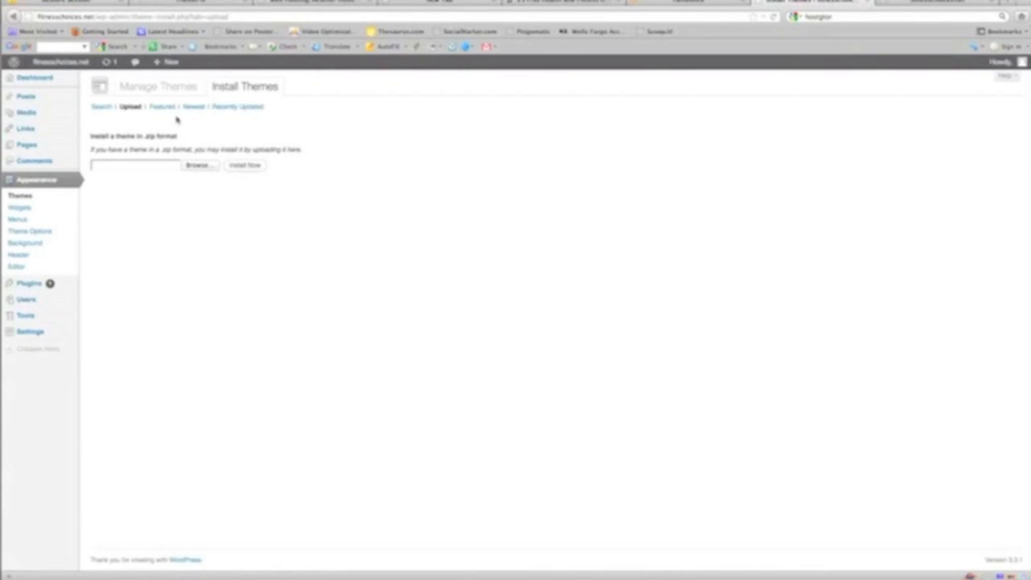
- Select iHealth-2.1.zip from Downloads as the theme package to upload
click(200, 165)
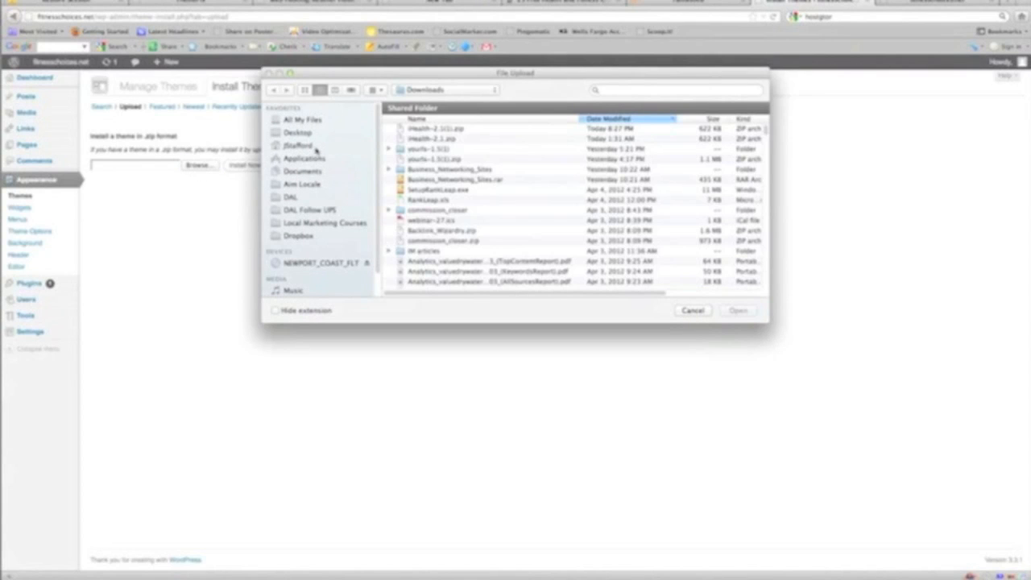
click(298, 145)
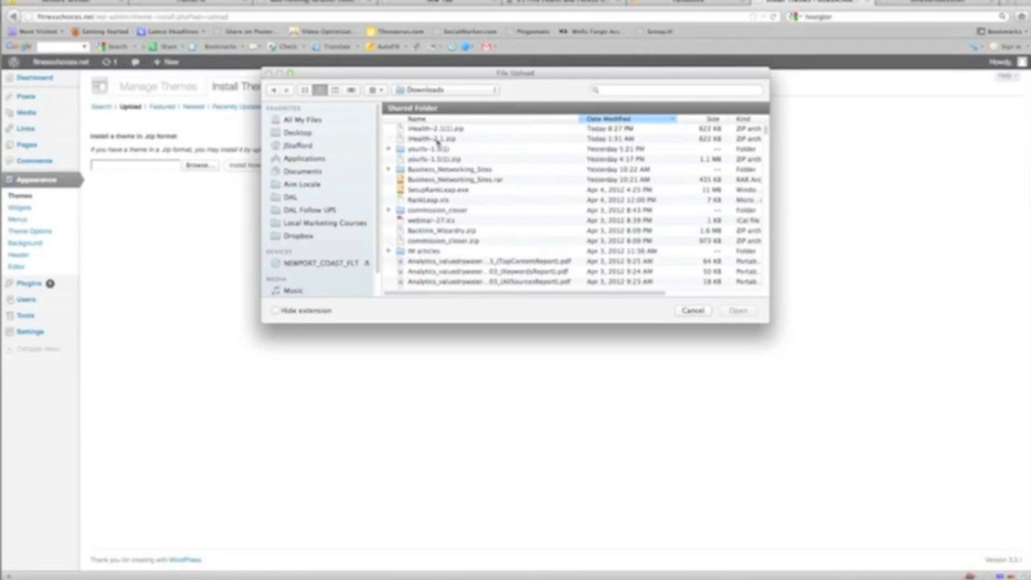
click(738, 309)
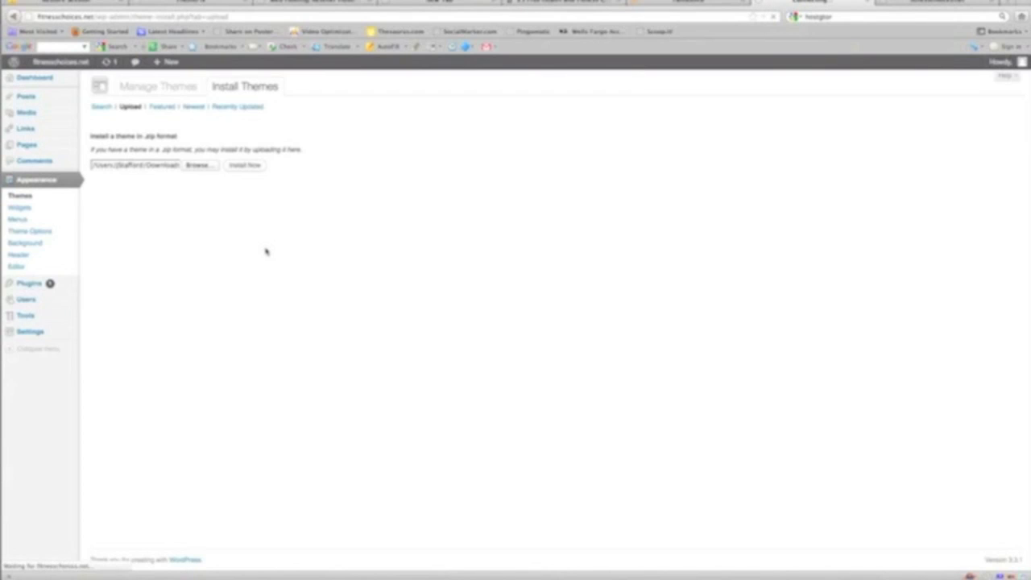
- Install the uploaded iHealth package and activate the iHealth theme
click(245, 164)
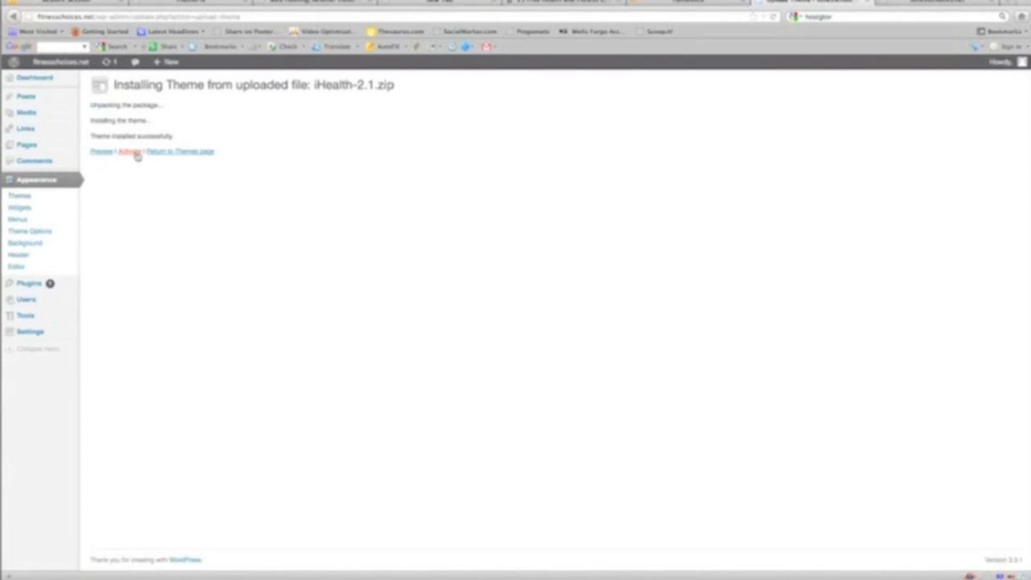
click(130, 151)
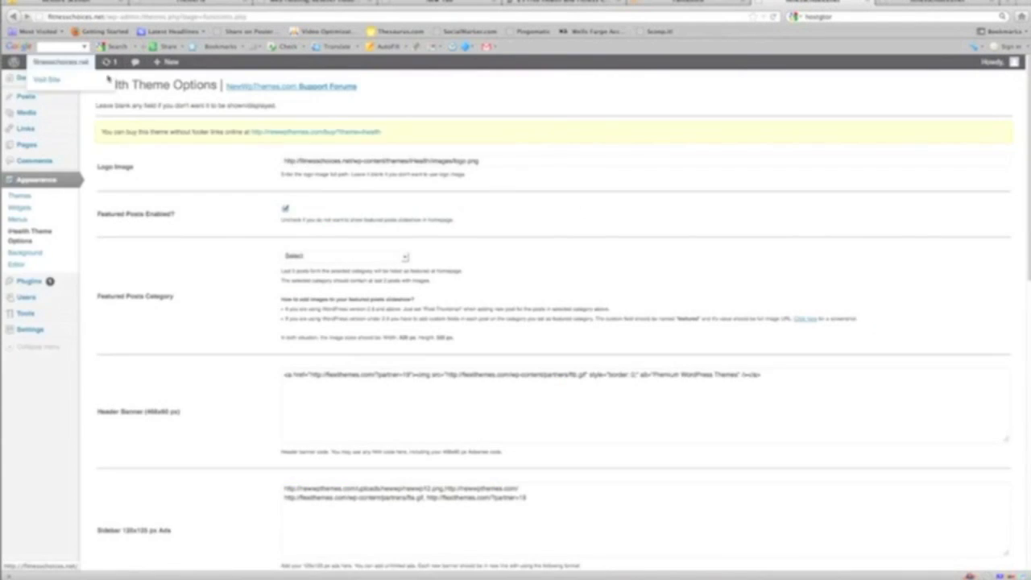
- Scroll through the iHealth Theme Options' logo, banner, video, Twitter and social fields and back up
scroll(down, 3)
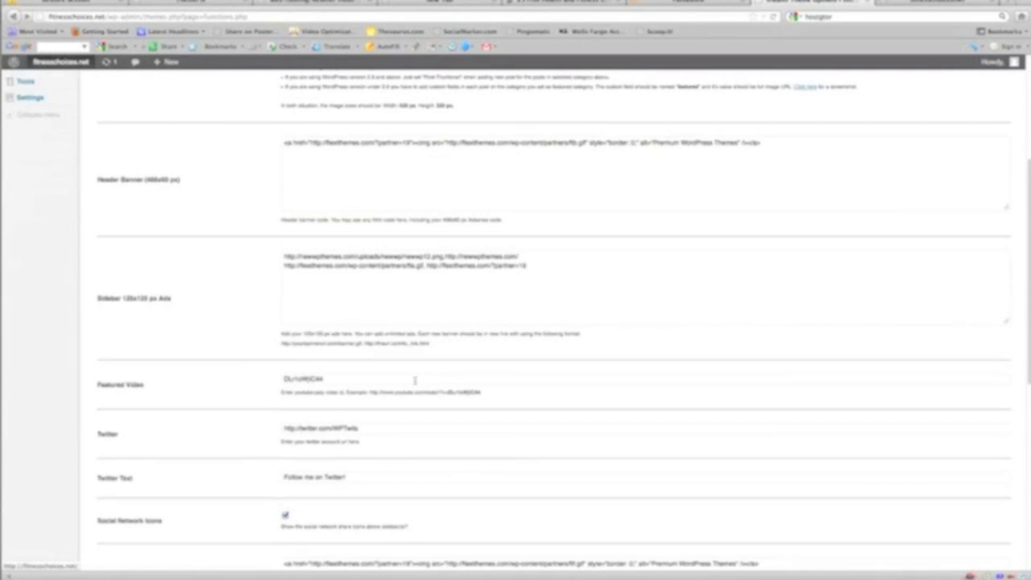
mouse_move(322, 391)
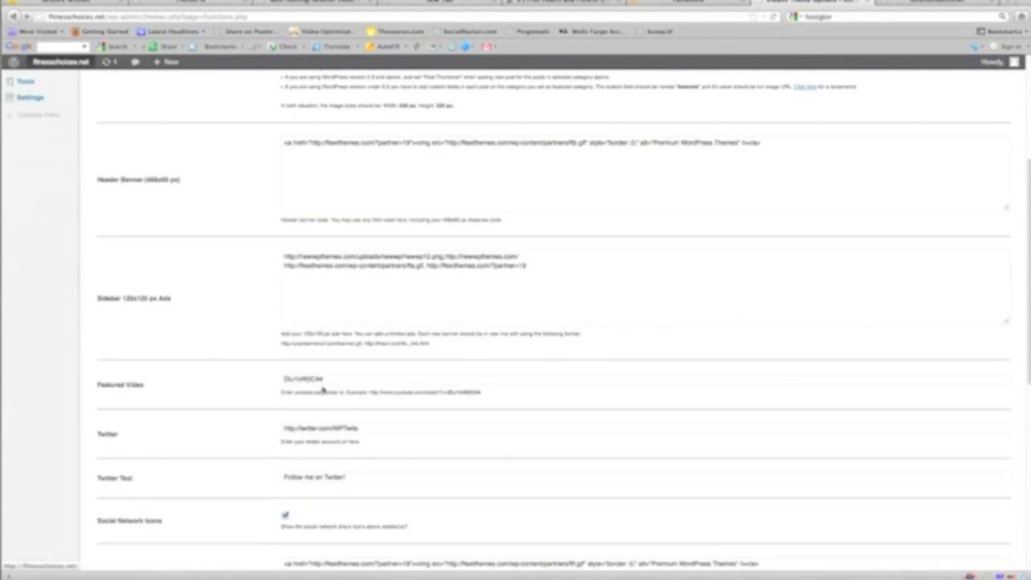
mouse_move(276, 241)
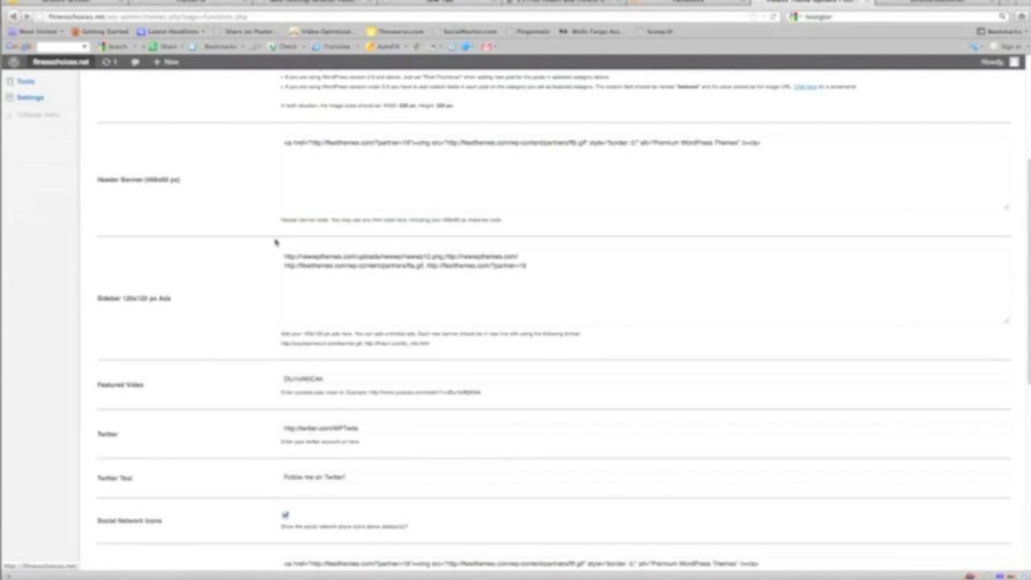
scroll(up, 3)
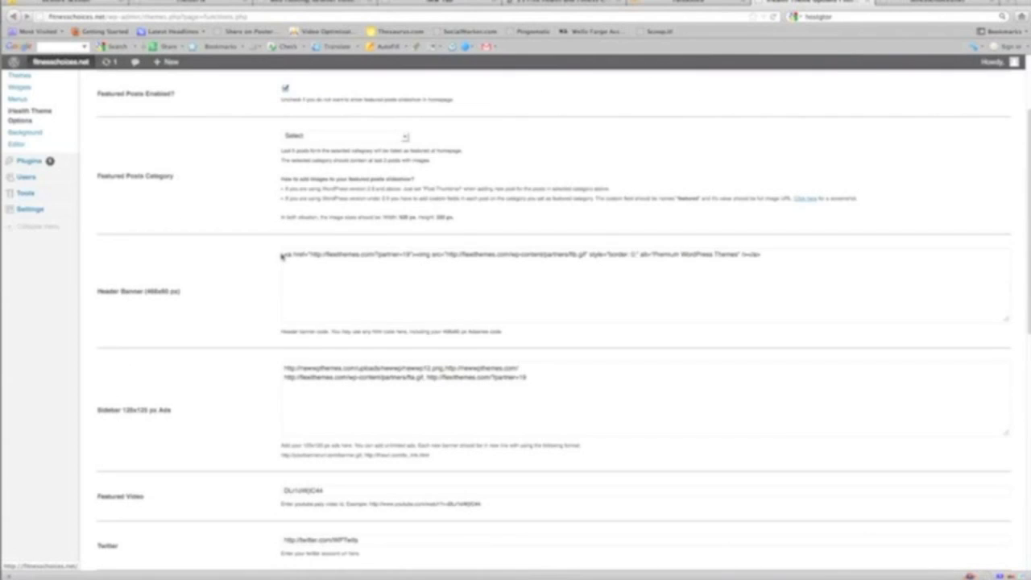
scroll(up, 3)
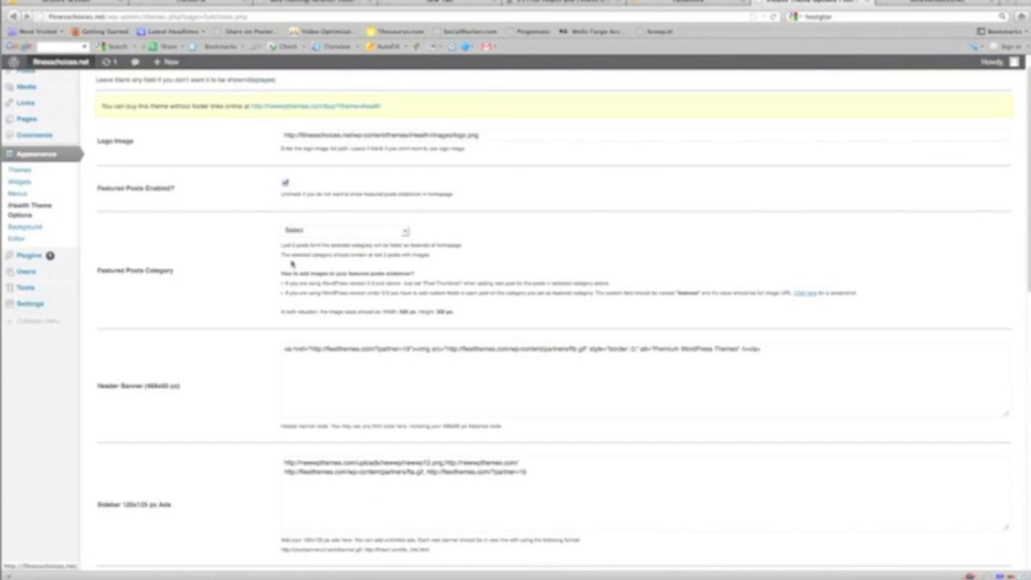
mouse_move(293, 264)
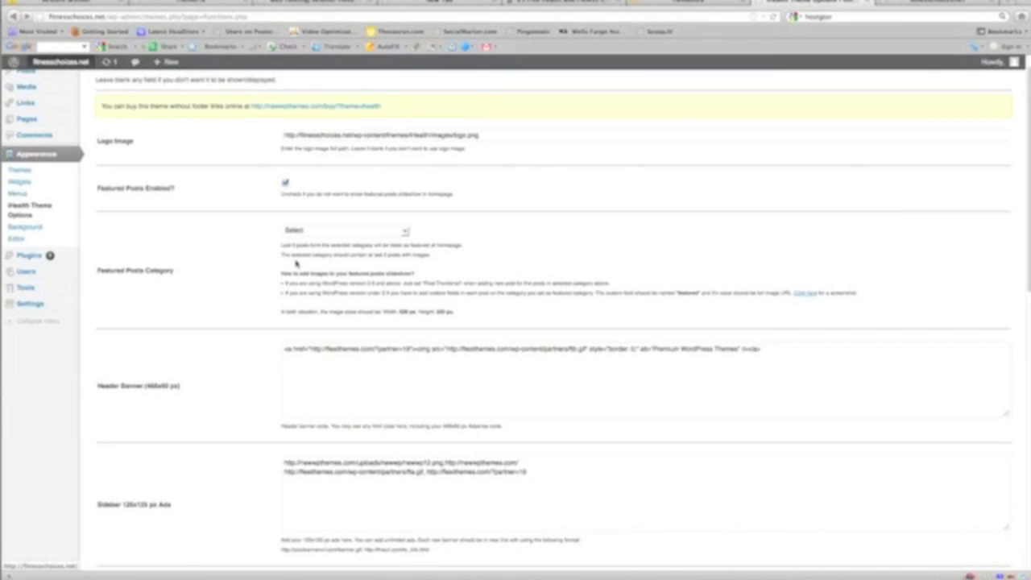
scroll(down, 3)
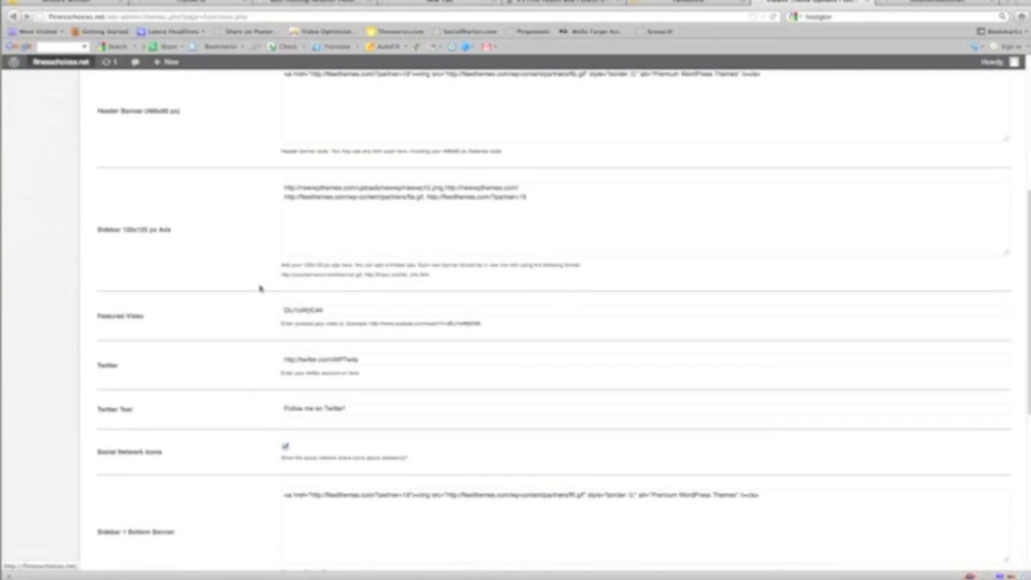
scroll(down, 3)
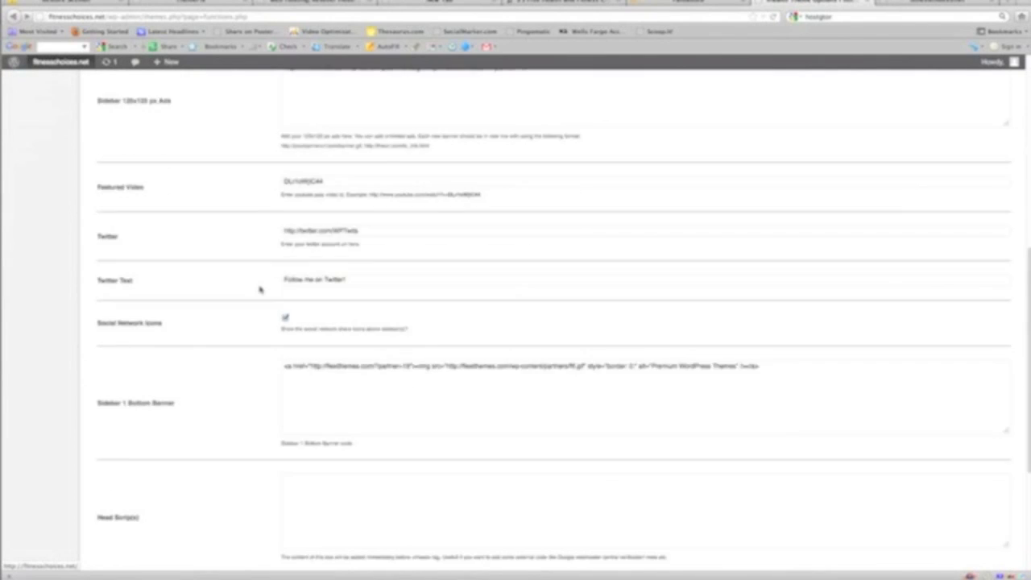
scroll(up, 3)
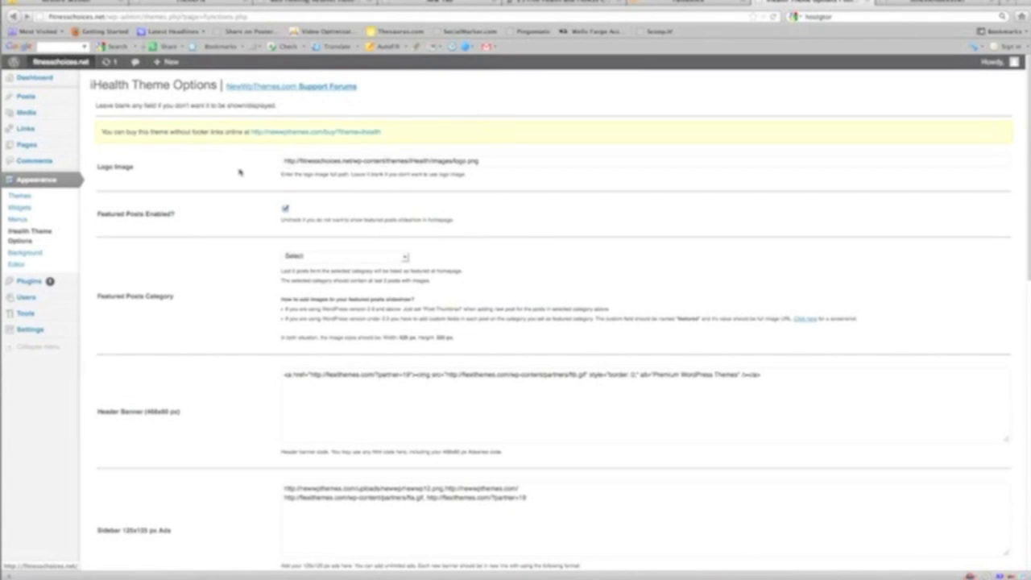
mouse_move(58, 61)
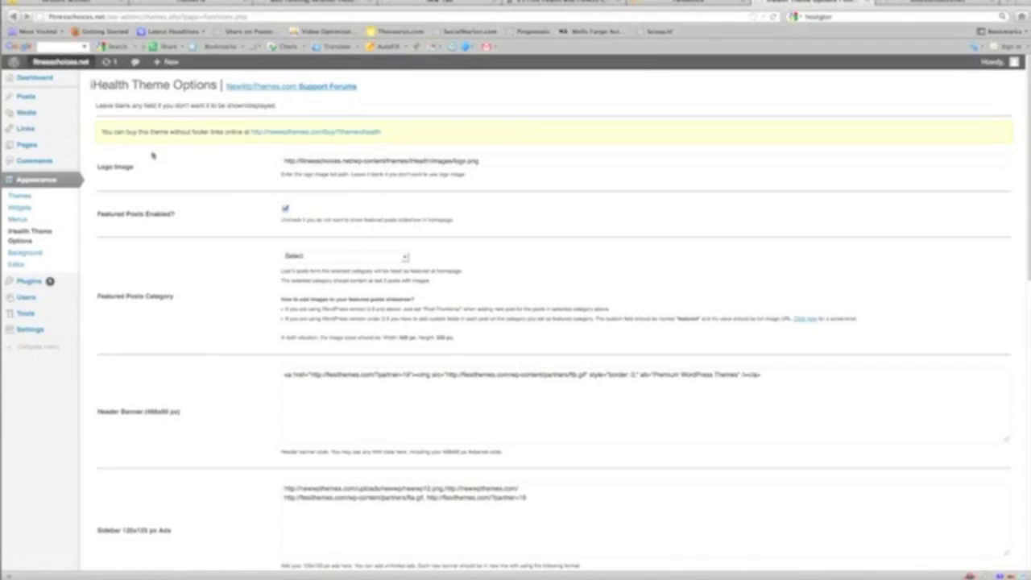
mouse_move(187, 166)
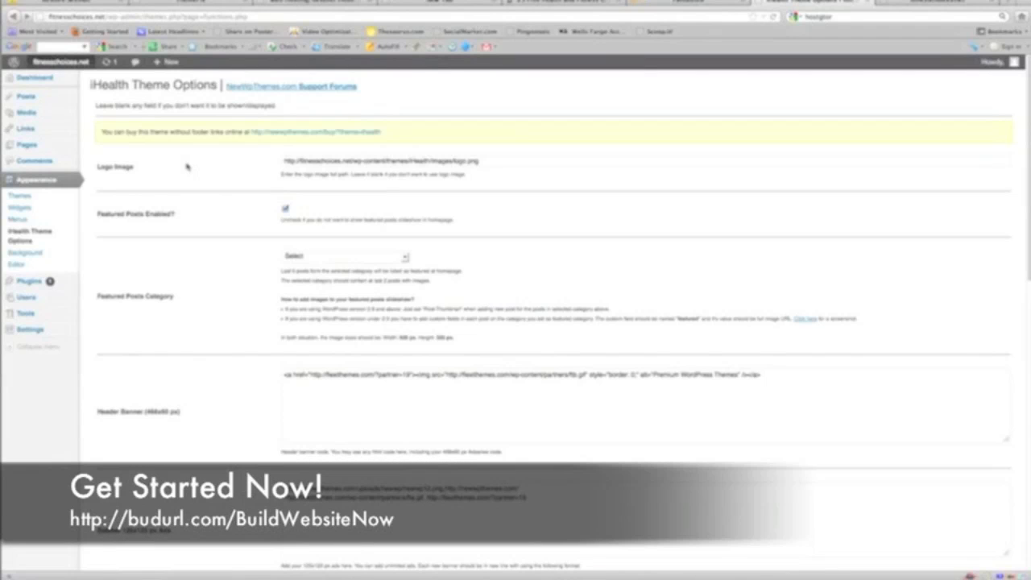
mouse_move(777, 492)
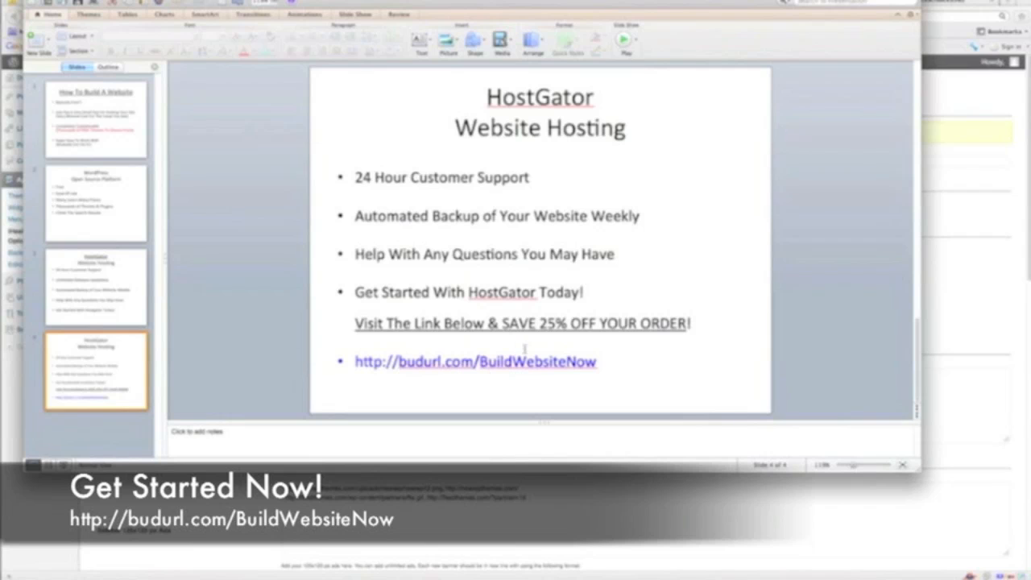
mouse_move(715, 353)
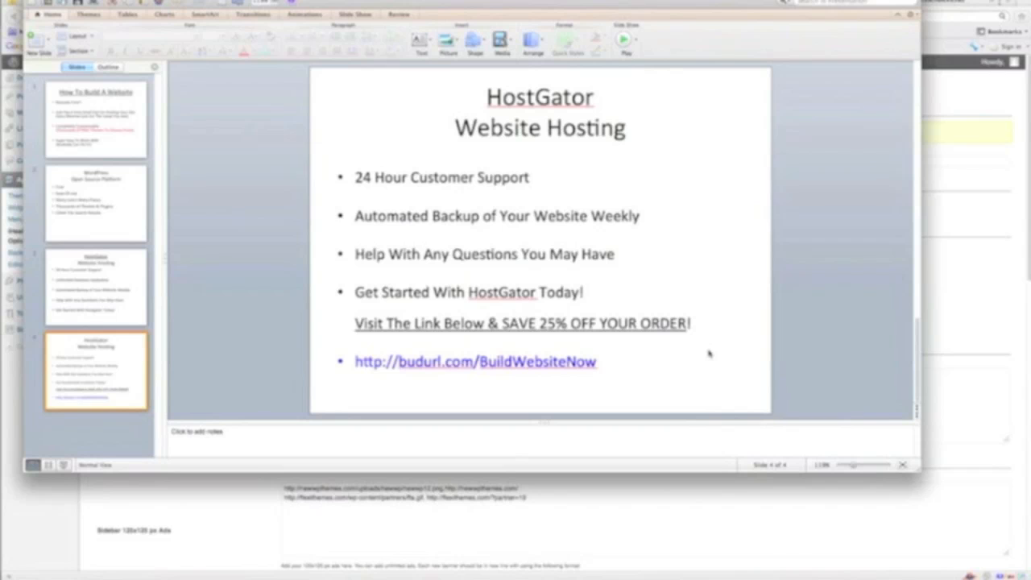
mouse_move(737, 337)
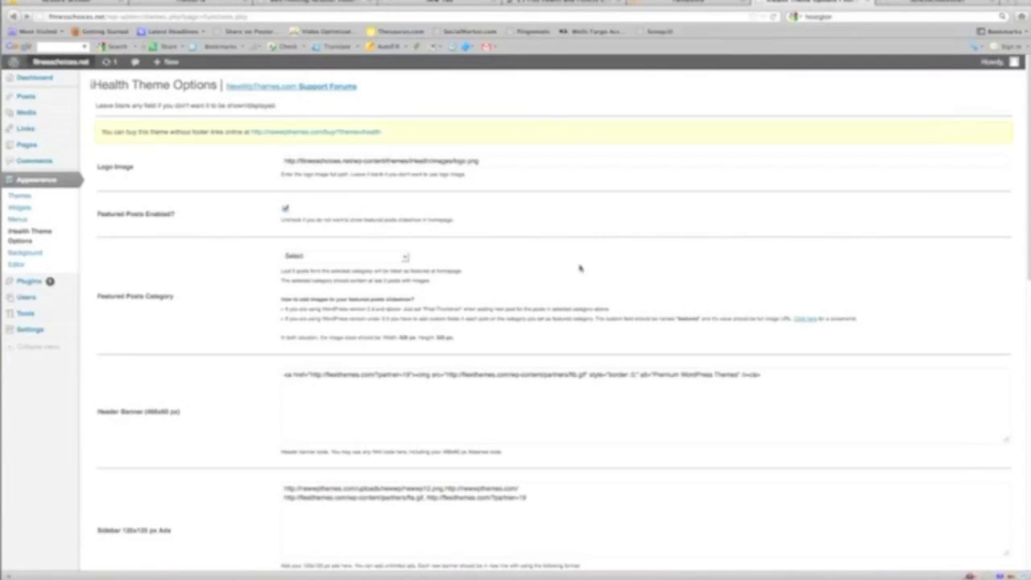
mouse_move(580, 271)
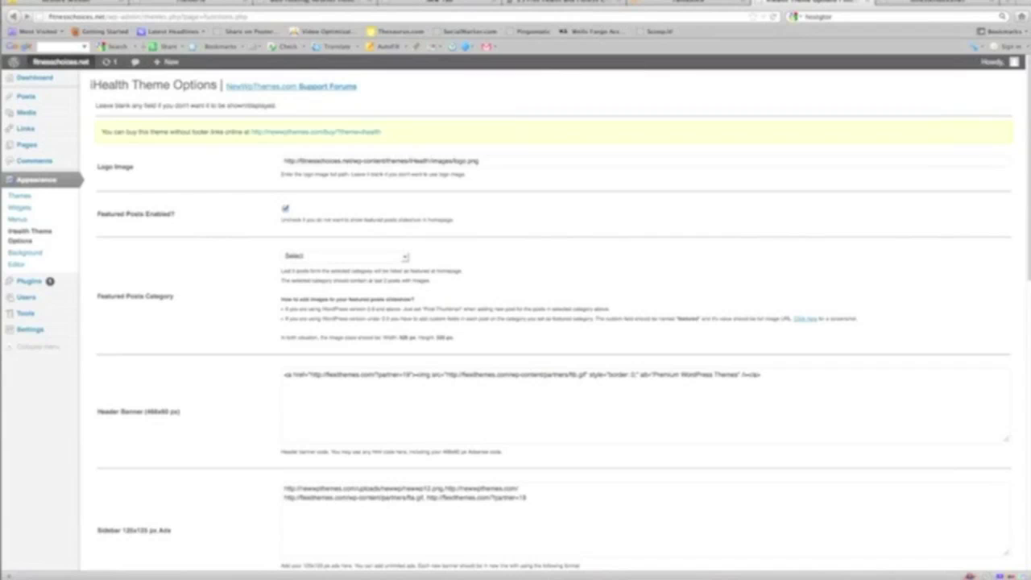